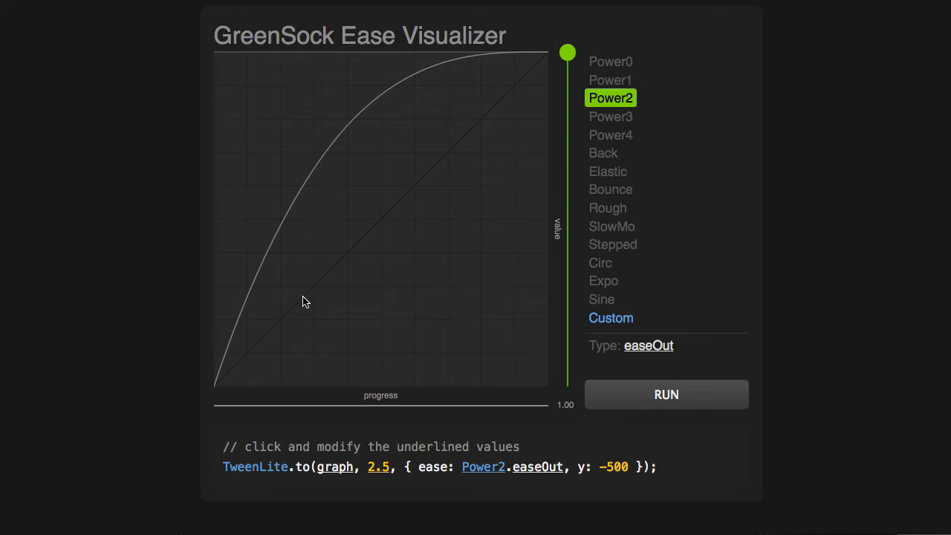
mouse_move(482, 80)
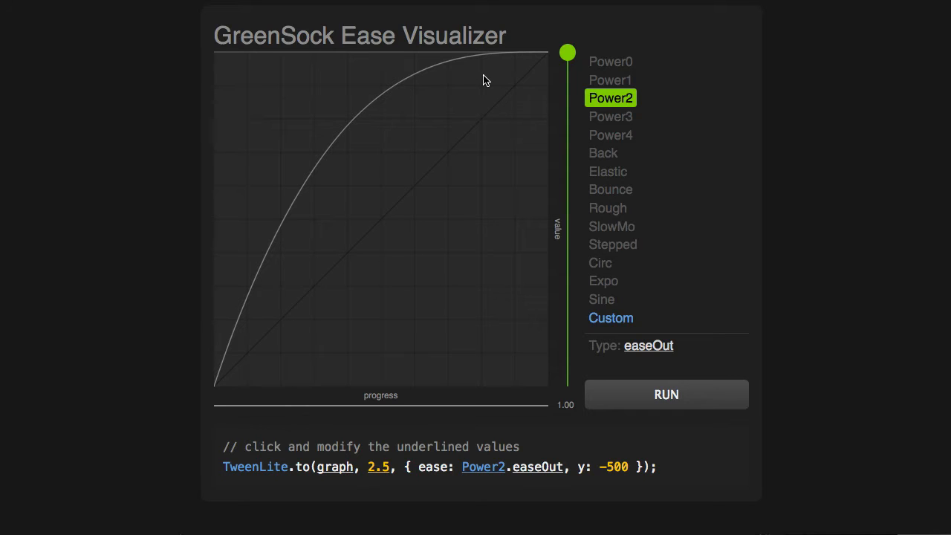
mouse_move(340, 329)
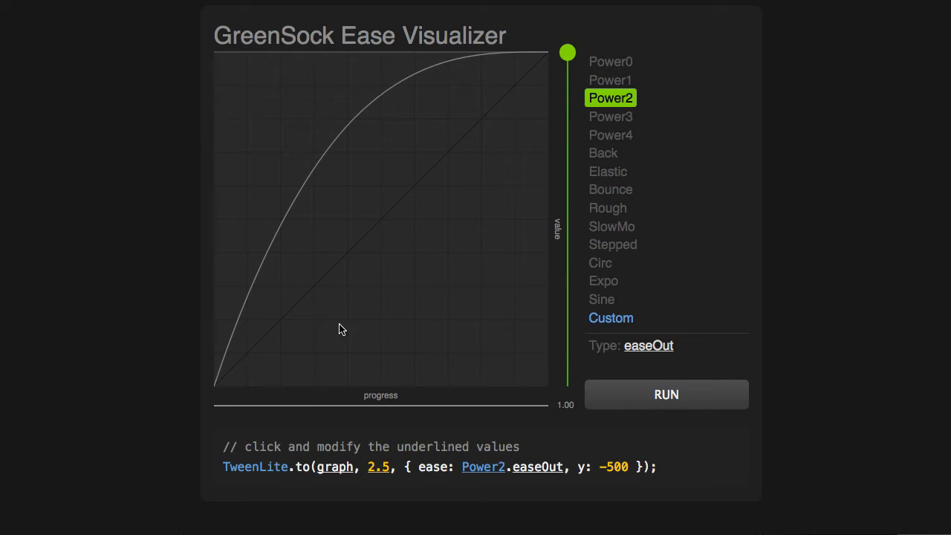
mouse_move(332, 397)
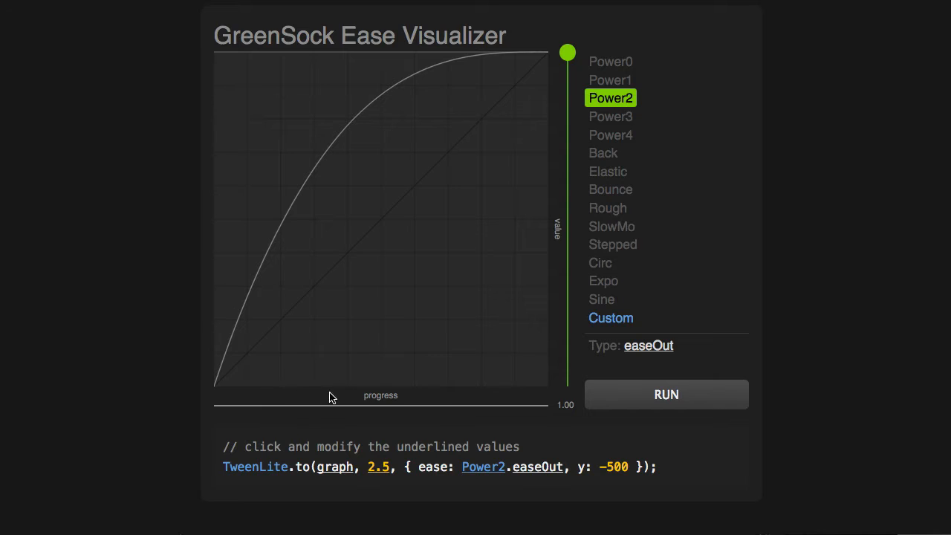
mouse_move(542, 396)
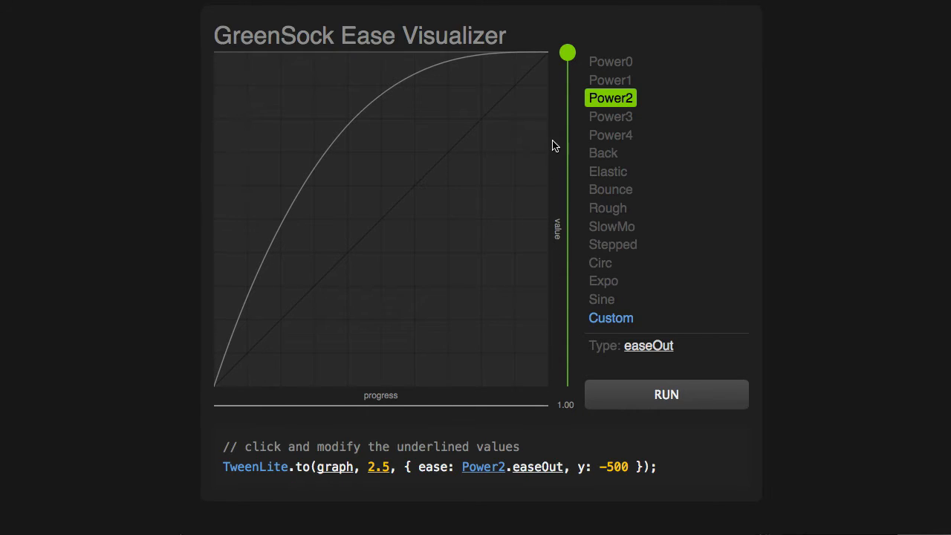
mouse_move(490, 109)
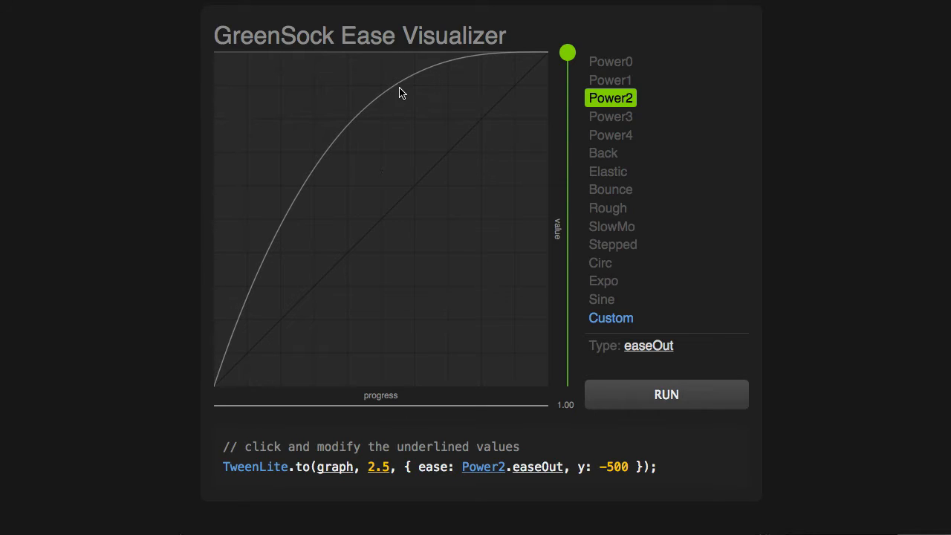
mouse_move(516, 59)
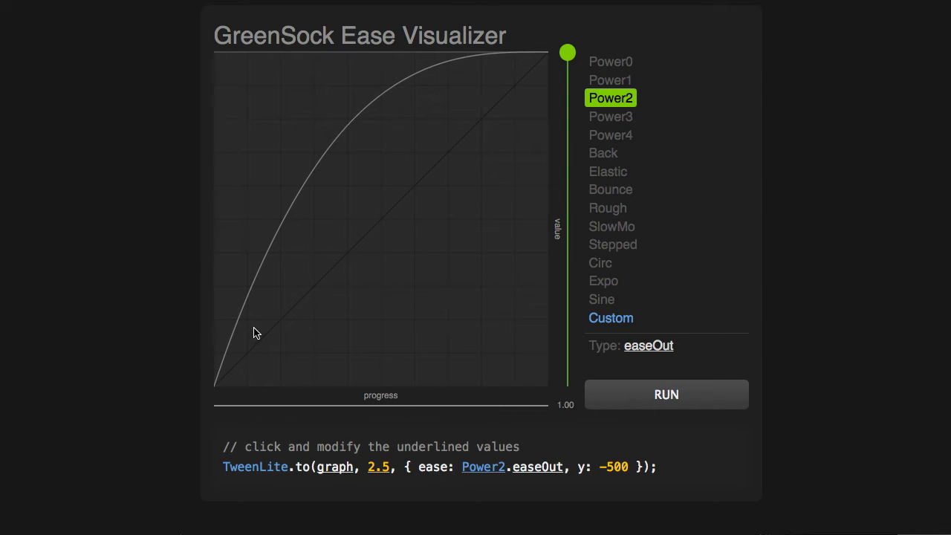
mouse_move(385, 102)
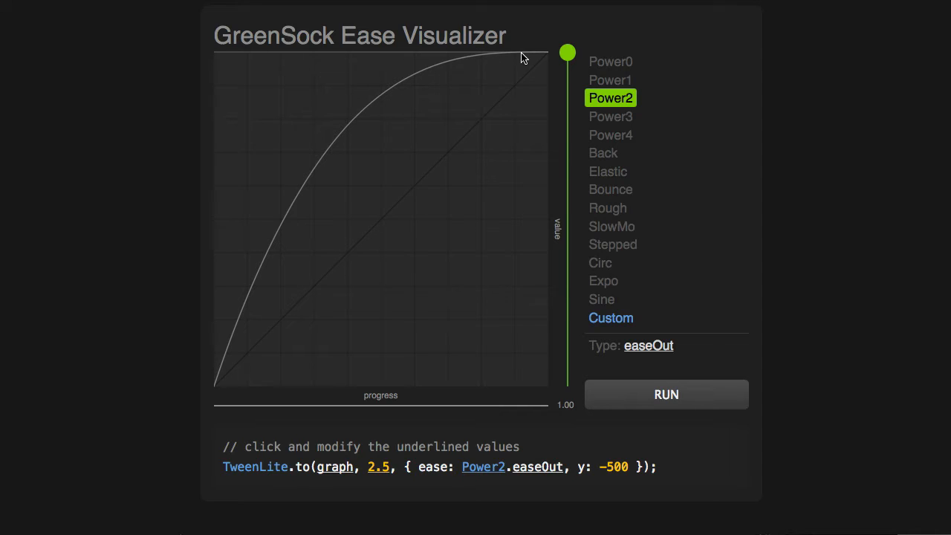
Step: Run the Power2 easeOut animation preview
left_click(666, 394)
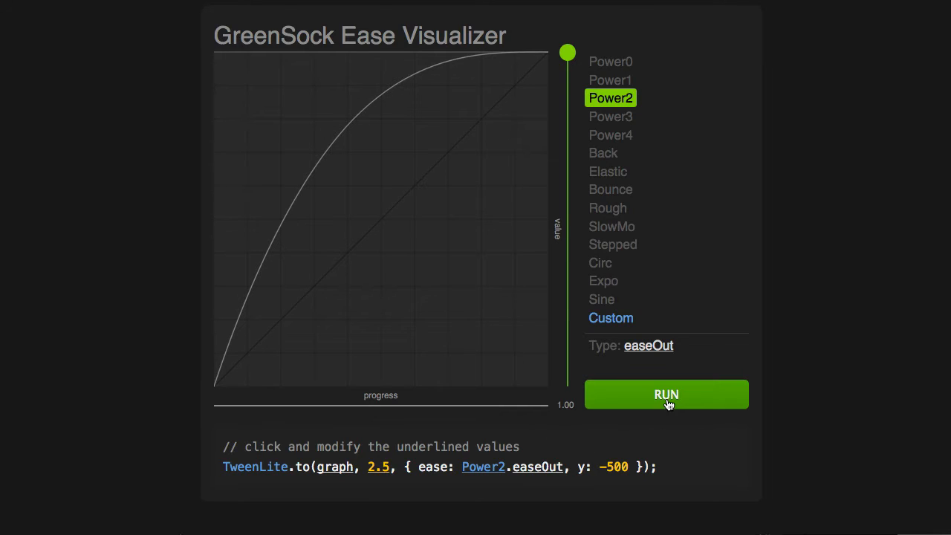
left_click(665, 393)
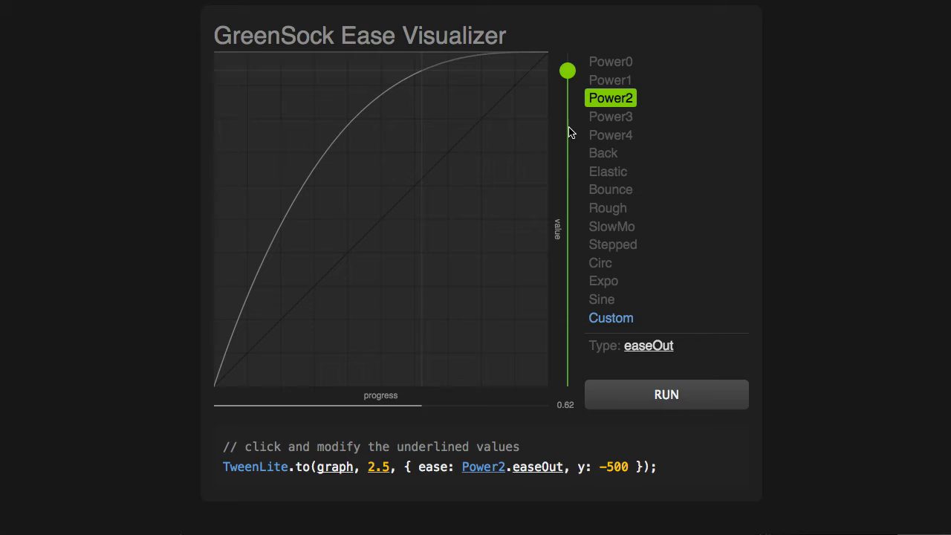
left_click_drag(568, 70, 568, 53)
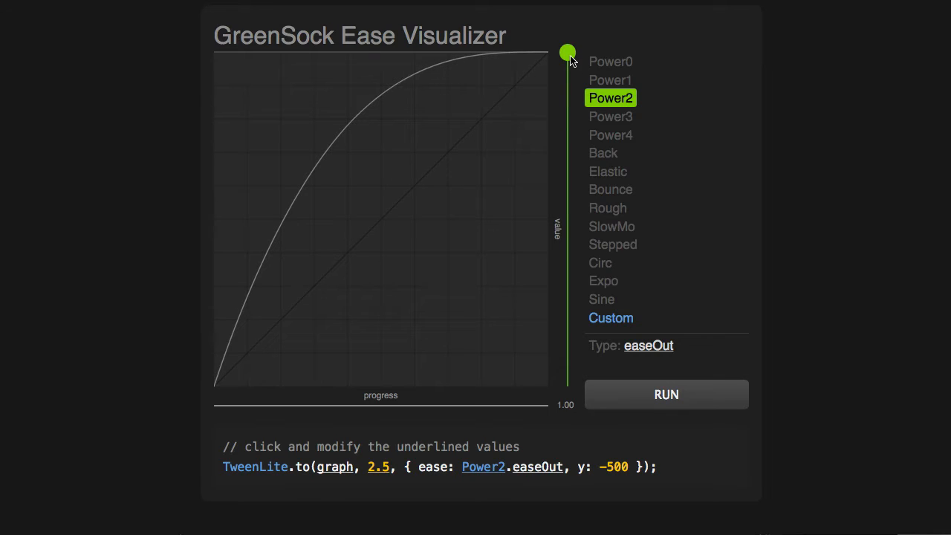
mouse_move(656, 376)
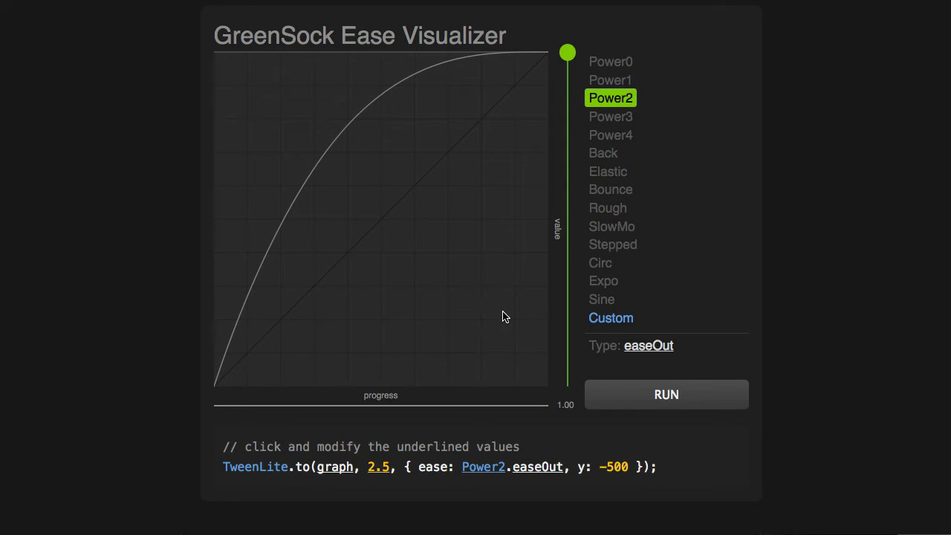
Step: Switch the ease type to easeIn and run its animation
left_click(648, 345)
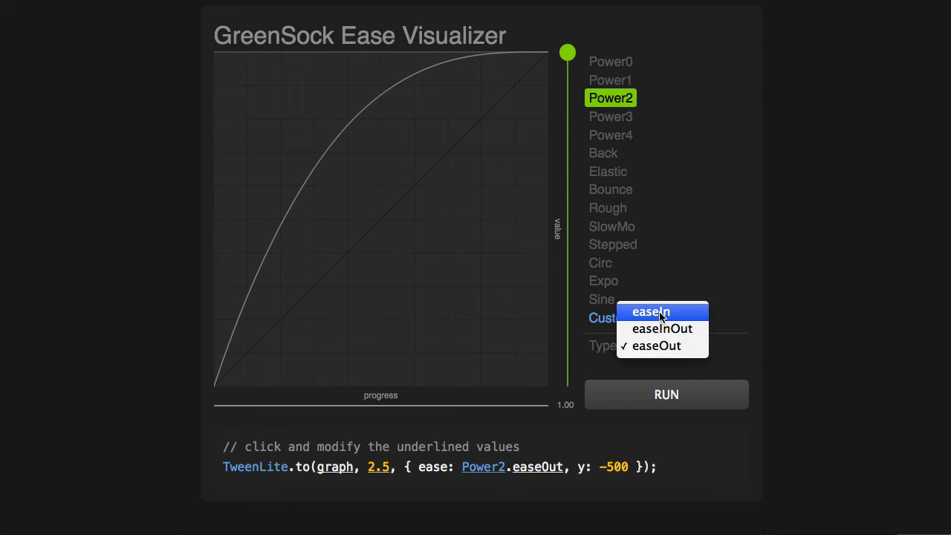
left_click(649, 311)
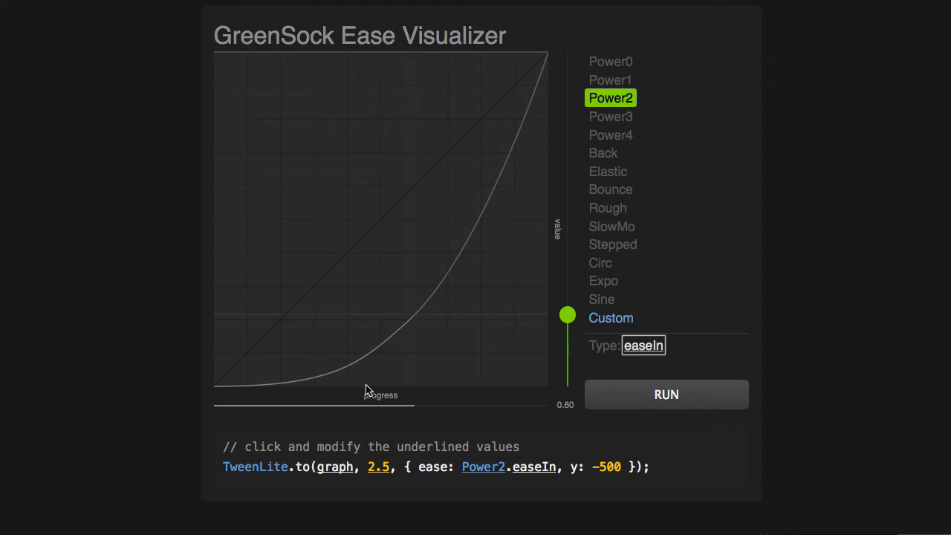
left_click_drag(566, 314, 567, 52)
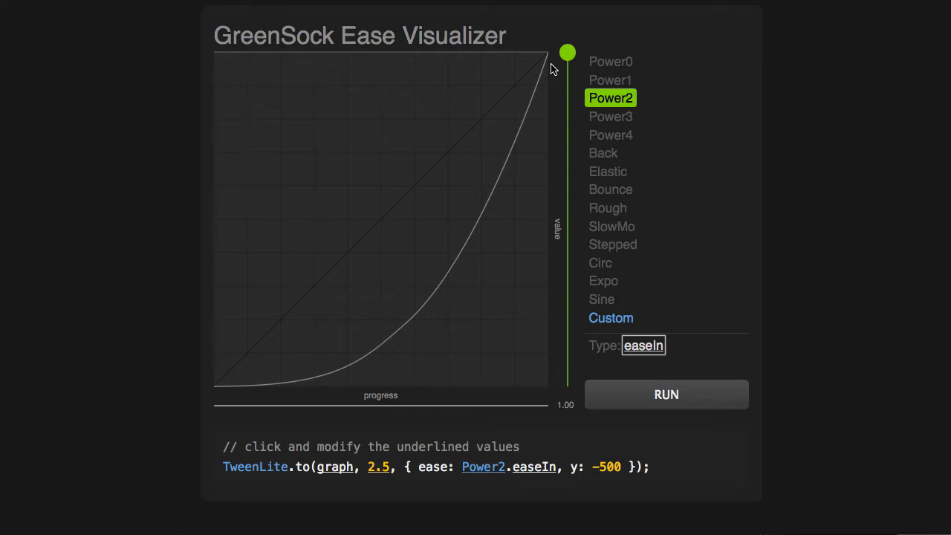
left_click(665, 393)
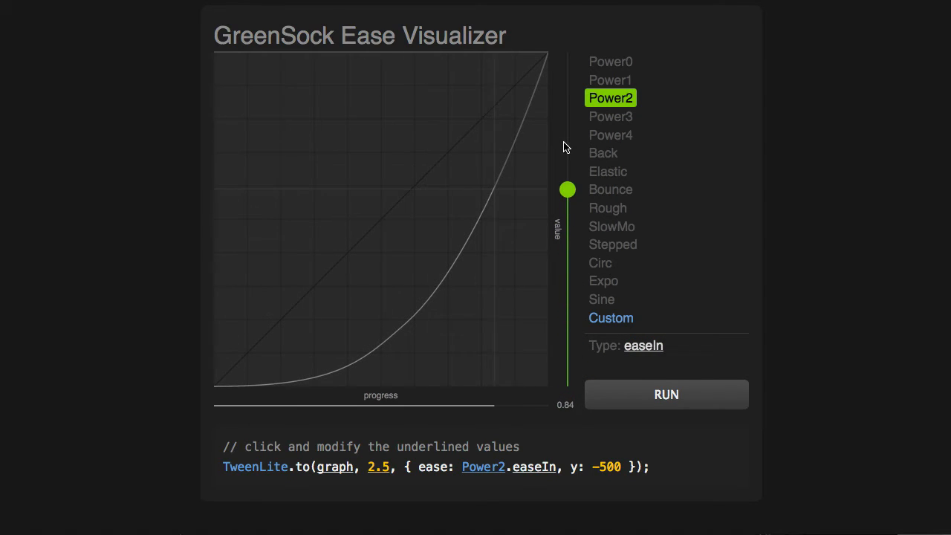
left_click_drag(567, 190, 566, 52)
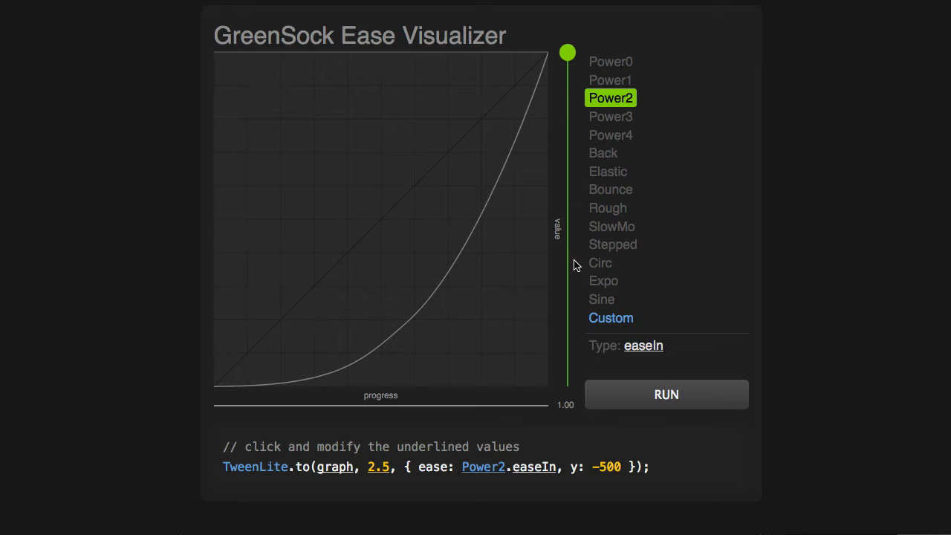
Step: Return to easeOut and step through Power1, Power2 and Power3 to Power4
left_click(643, 344)
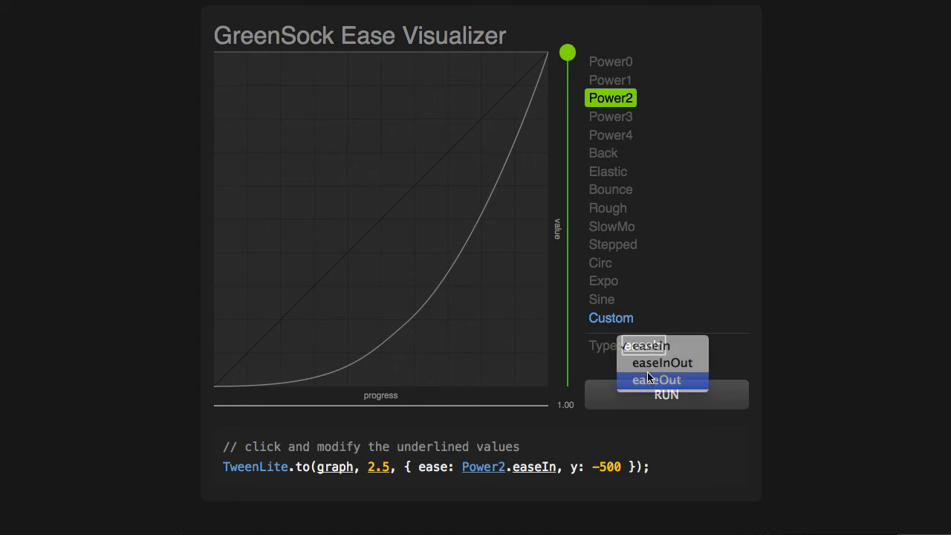
left_click(656, 379)
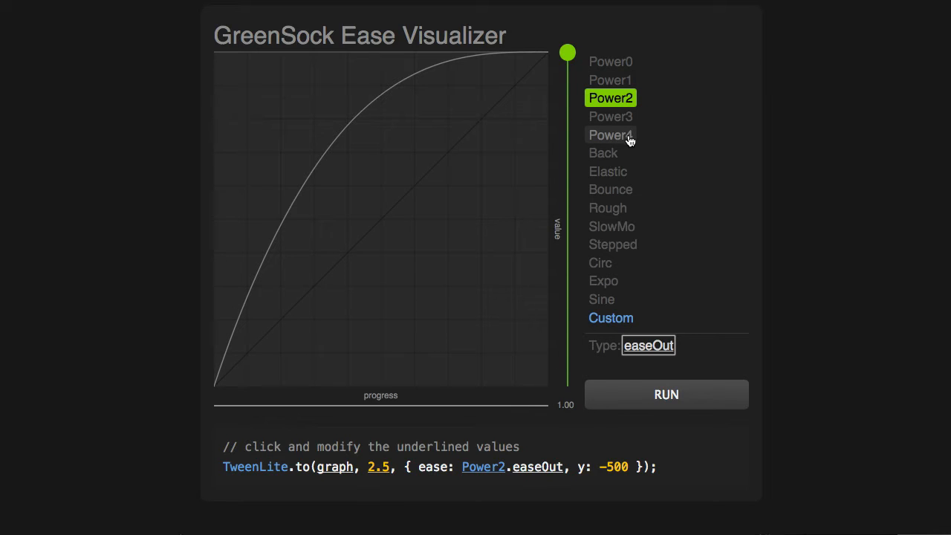
left_click(610, 80)
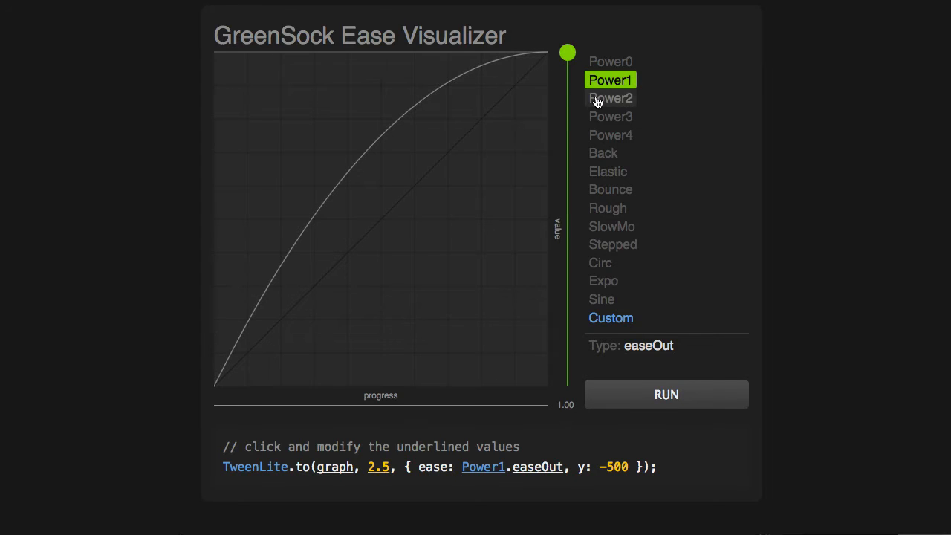
left_click(610, 97)
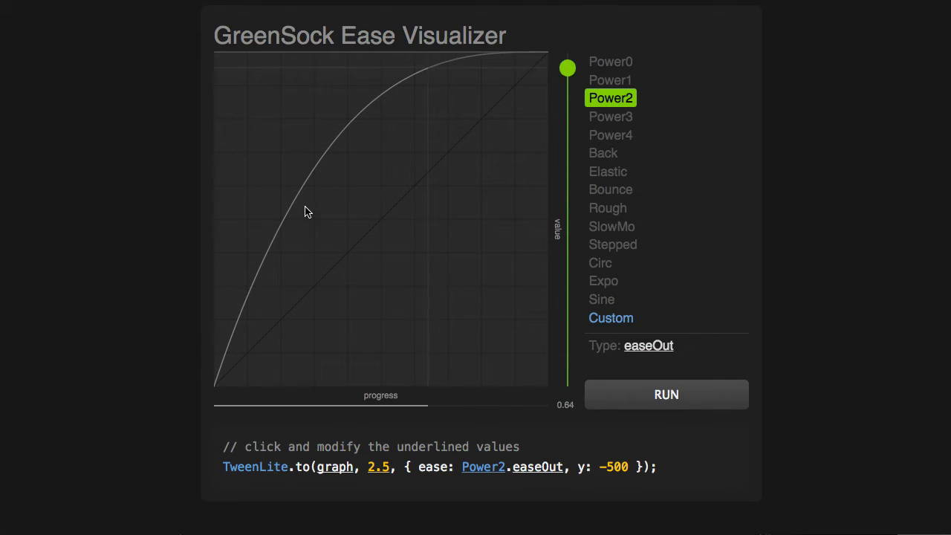
left_click(609, 116)
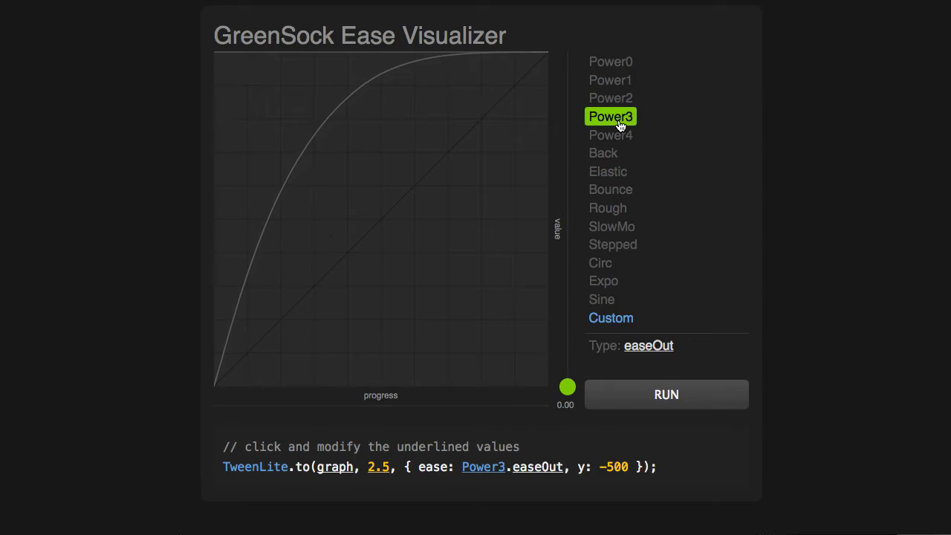
left_click(610, 134)
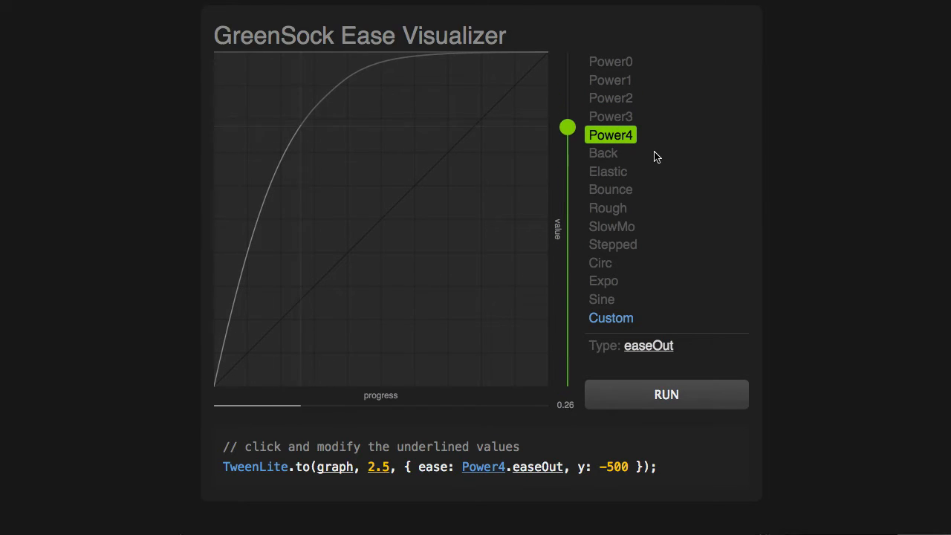
left_click_drag(567, 126, 567, 52)
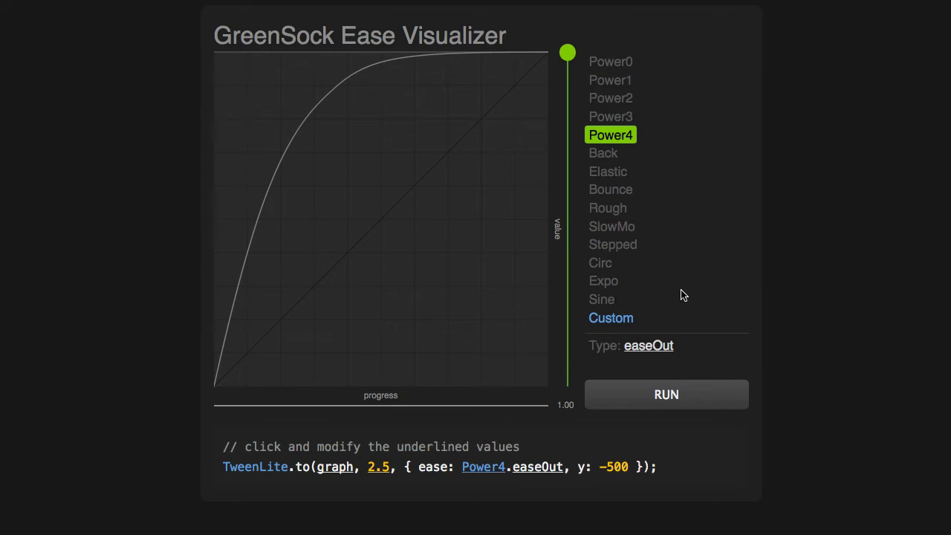
Step: Convert Power4 into a Custom ease and pull its middle anchor up for a steep climb
left_click(610, 317)
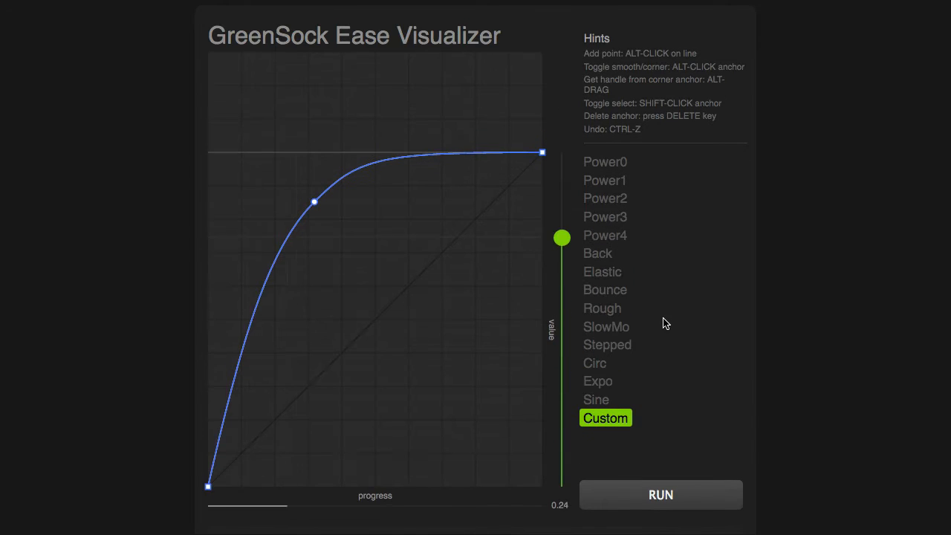
left_click_drag(562, 237, 562, 152)
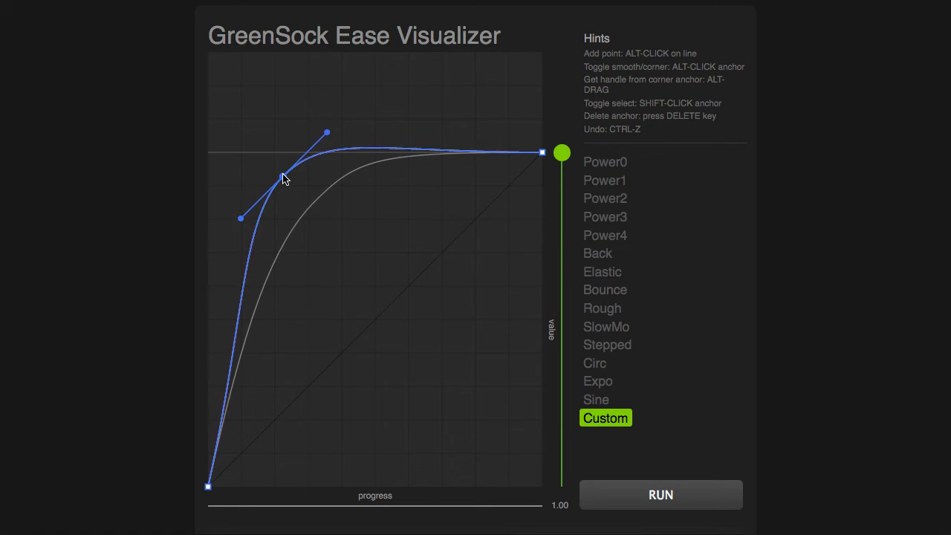
left_click_drag(284, 177, 288, 104)
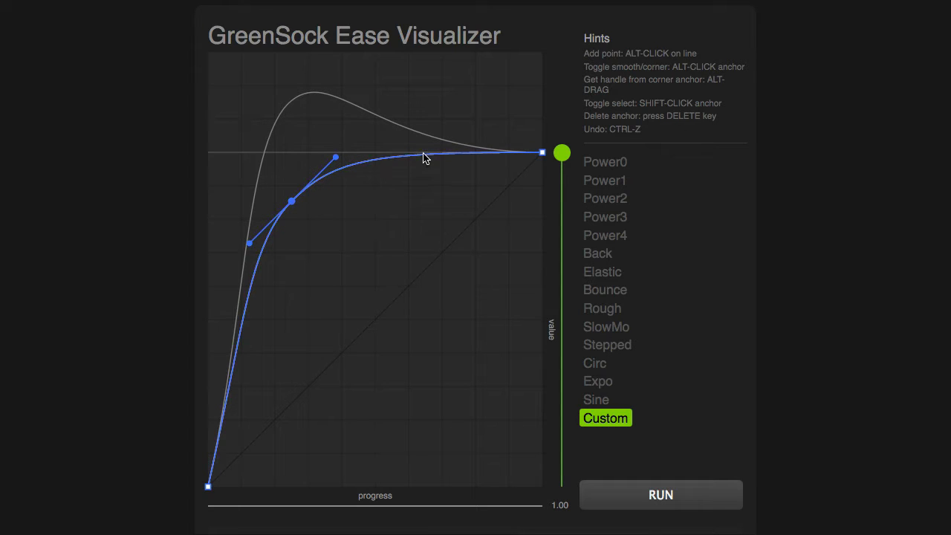
Step: Drag the middle anchor down onto the diagonal and level the first anchor's handles
left_click_drag(426, 157, 427, 183)
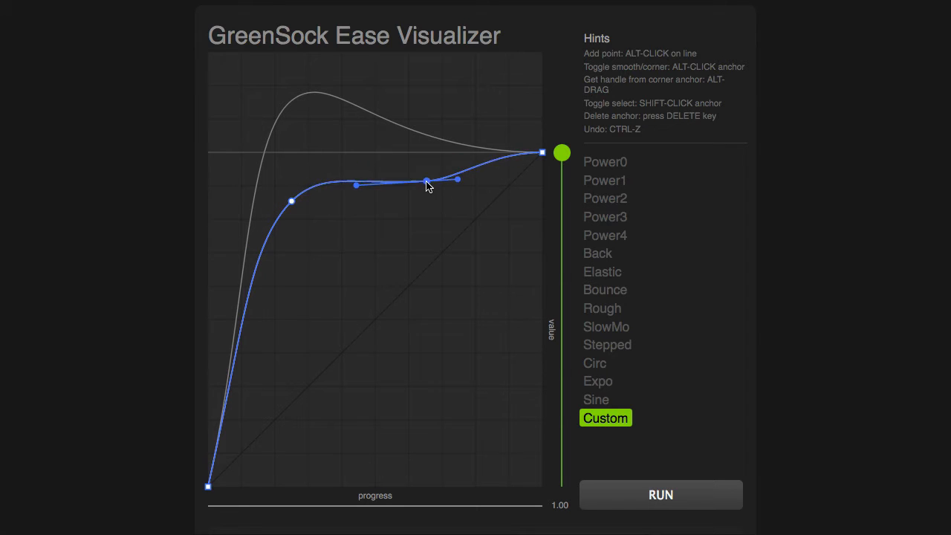
left_click_drag(427, 182, 427, 271)
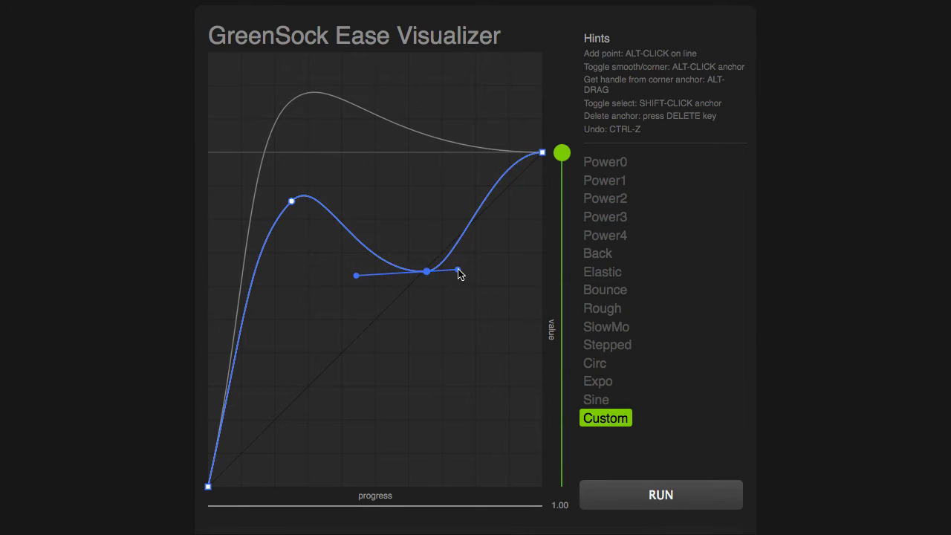
left_click_drag(456, 273, 498, 271)
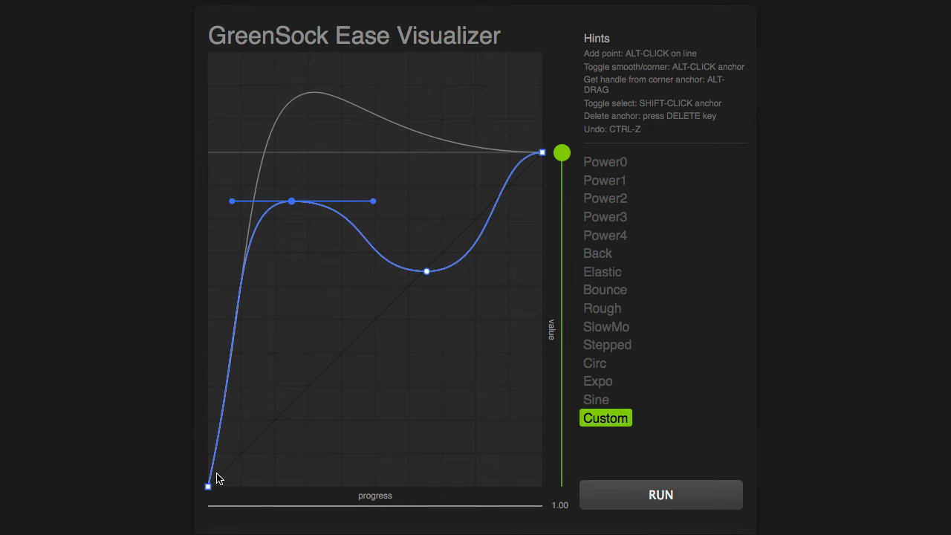
mouse_move(249, 322)
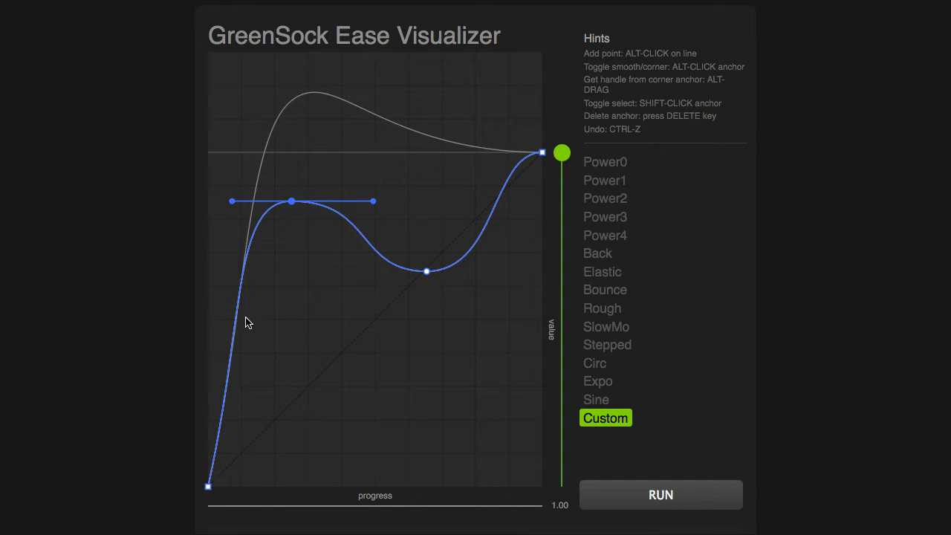
mouse_move(309, 209)
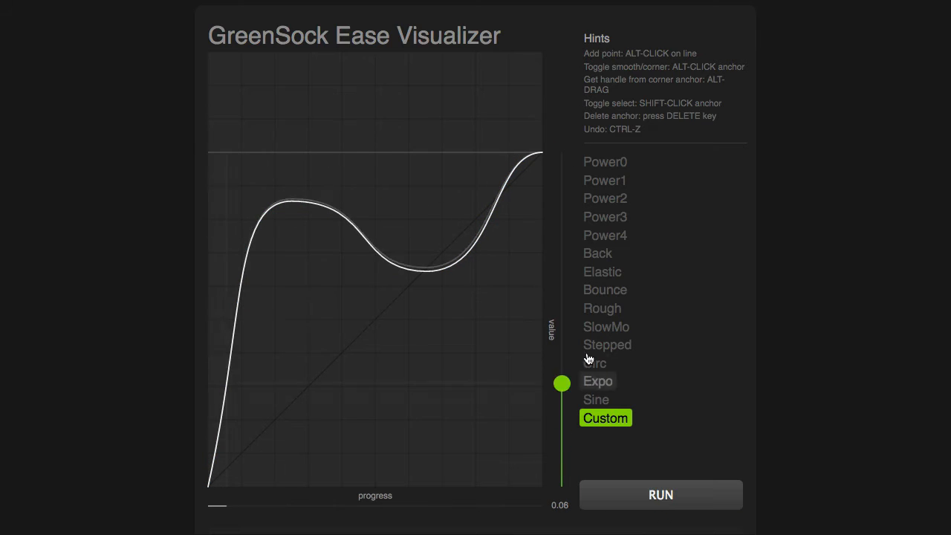
left_click_drag(561, 383, 561, 202)
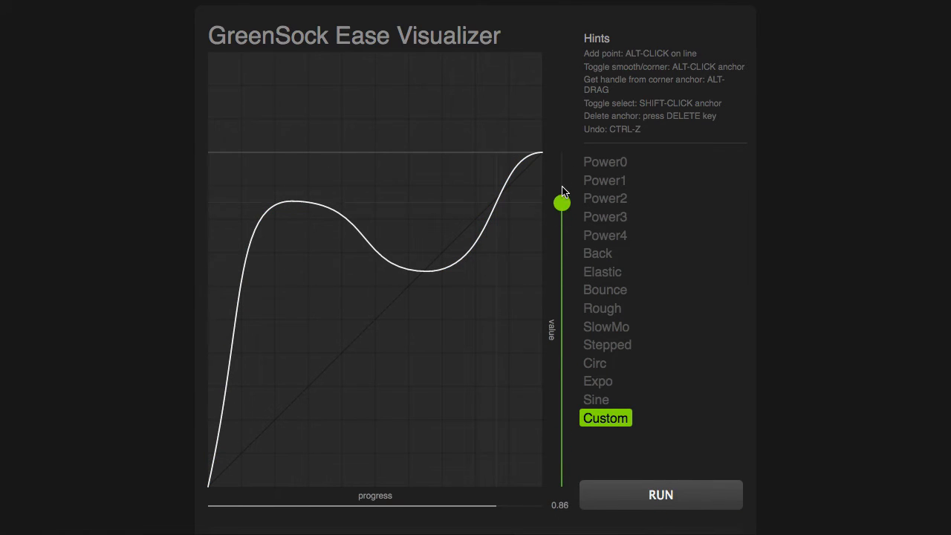
left_click_drag(561, 203, 561, 153)
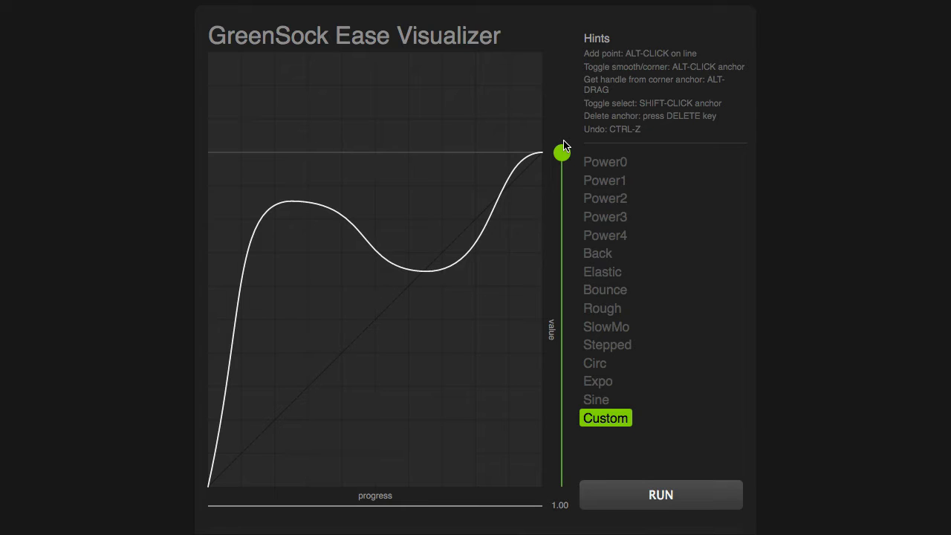
mouse_move(552, 164)
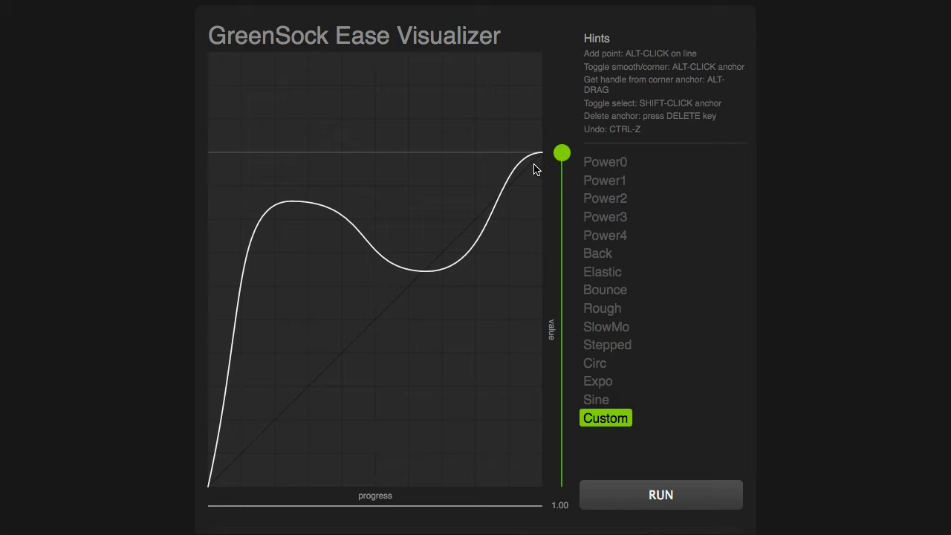
mouse_move(250, 268)
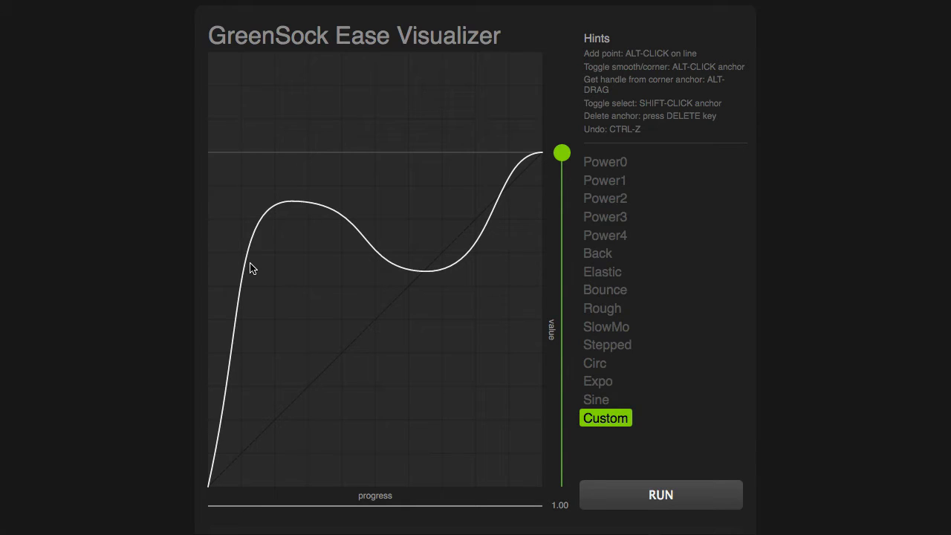
mouse_move(281, 210)
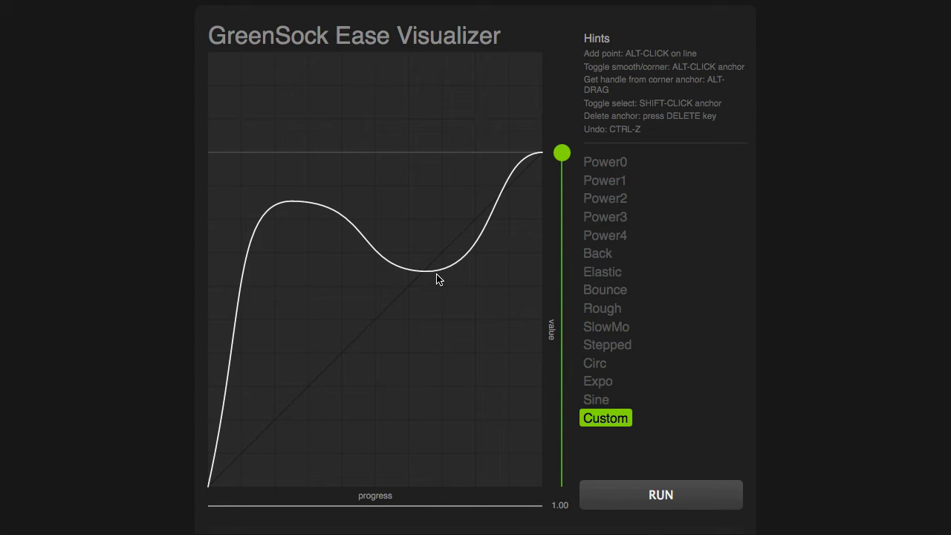
mouse_move(555, 166)
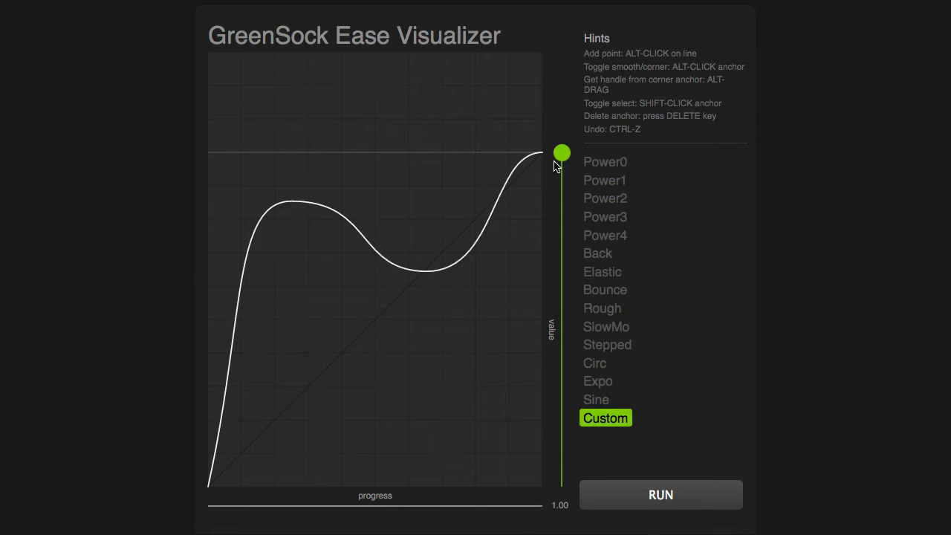
Step: Drop the curve's end point to zero, remove the dip anchor, and centre a wide peak
left_click(542, 154)
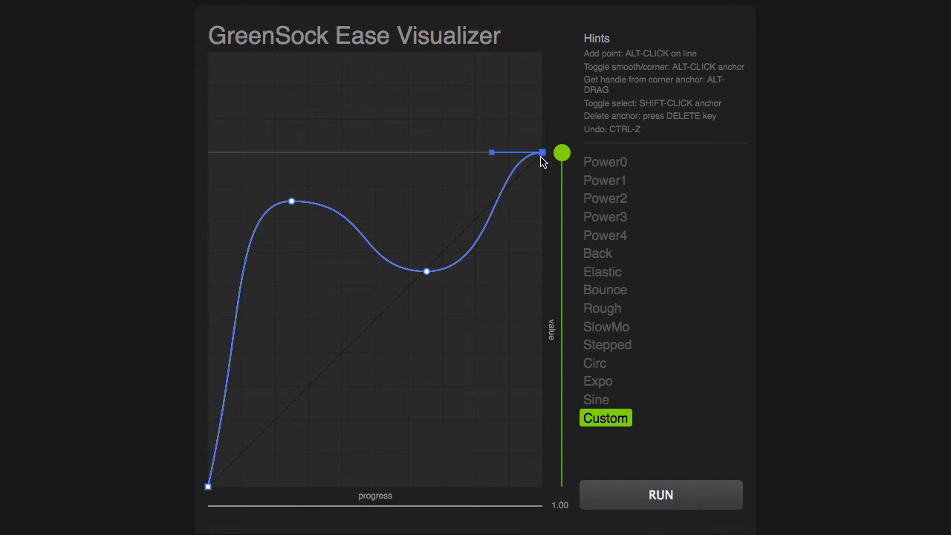
left_click_drag(541, 152, 540, 479)
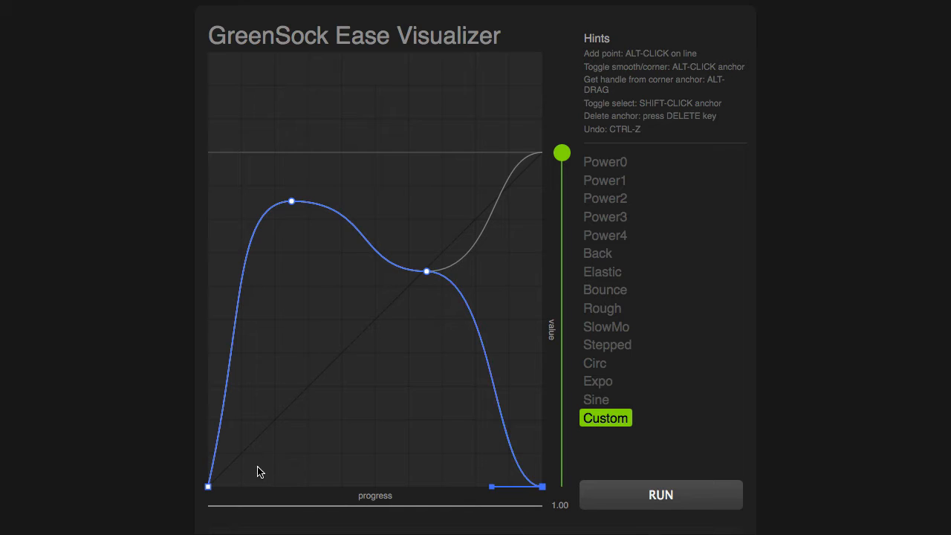
mouse_move(387, 407)
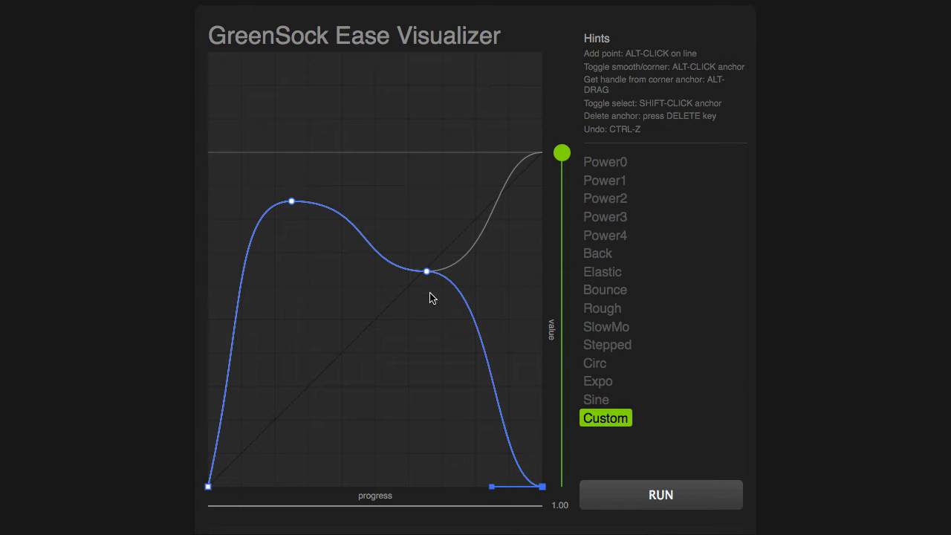
left_click(427, 271)
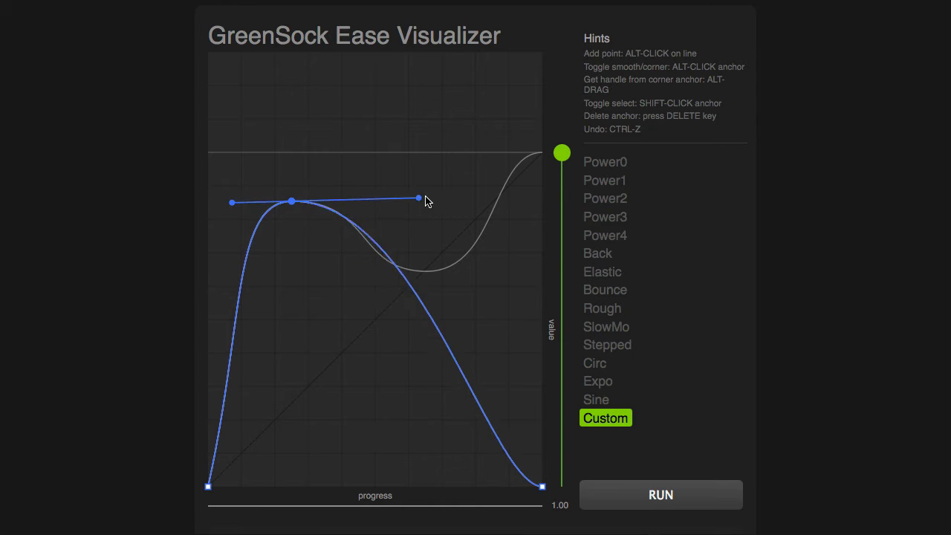
left_click_drag(417, 198, 586, 182)
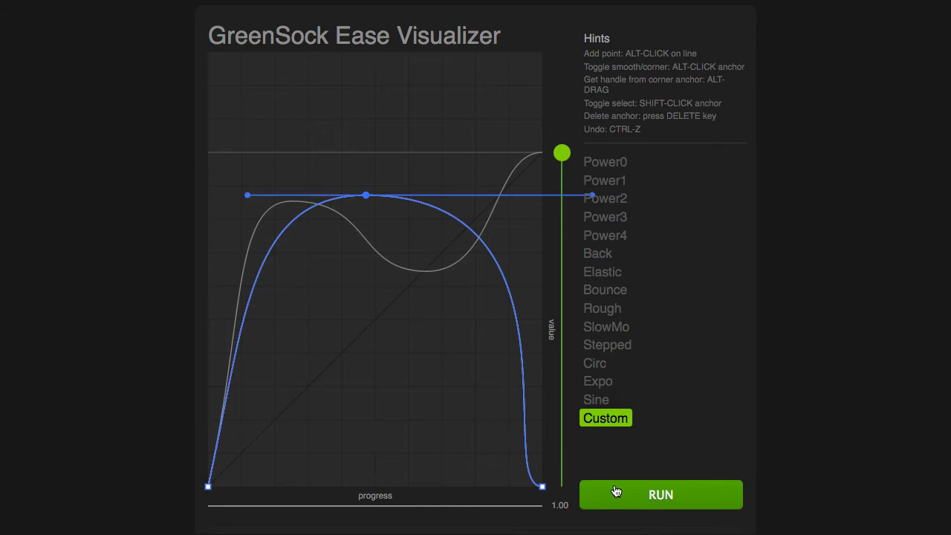
Step: Preview the arch ease and tilt the peak's handle for a gentler rise
left_click(660, 495)
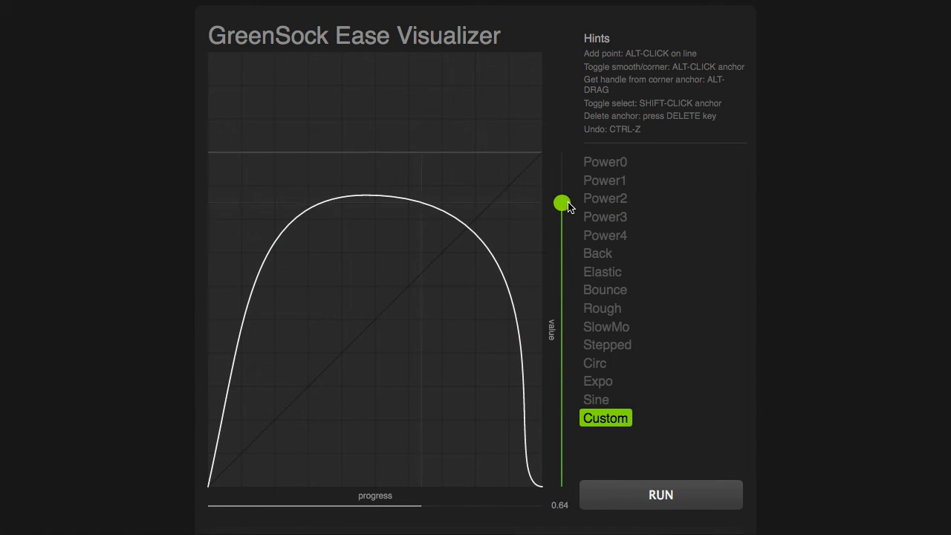
left_click_drag(562, 202, 562, 488)
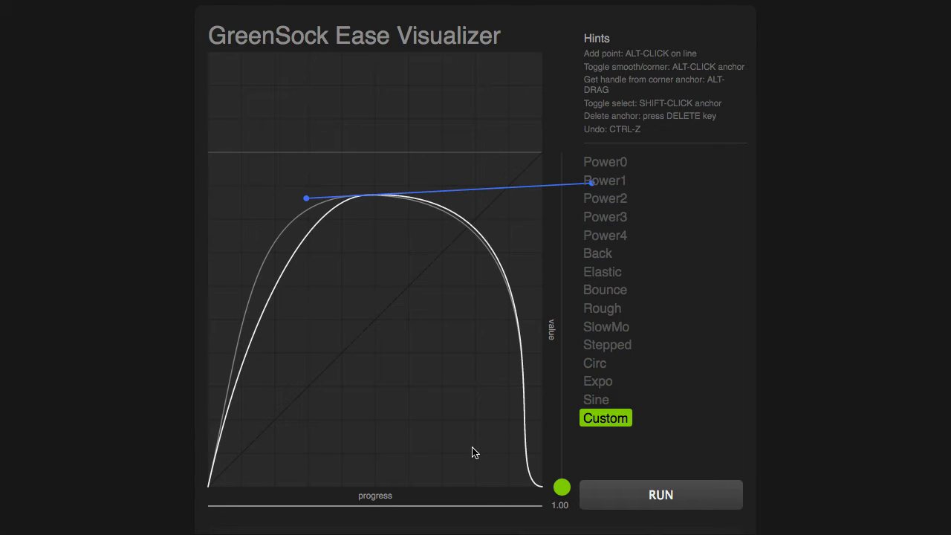
Step: Make the middle anchor a corner, then pull out both handles to smooth the dip
left_click_drag(590, 182, 498, 271)
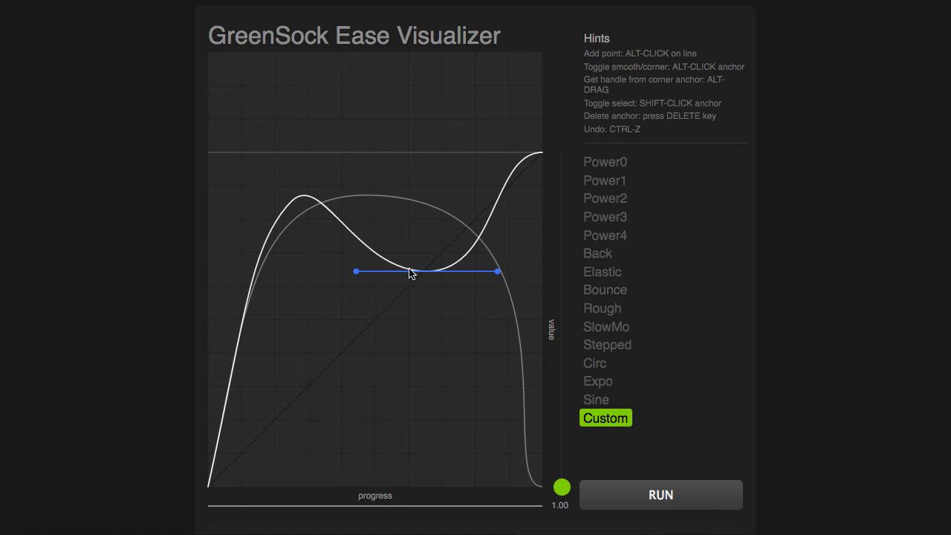
left_click(427, 271)
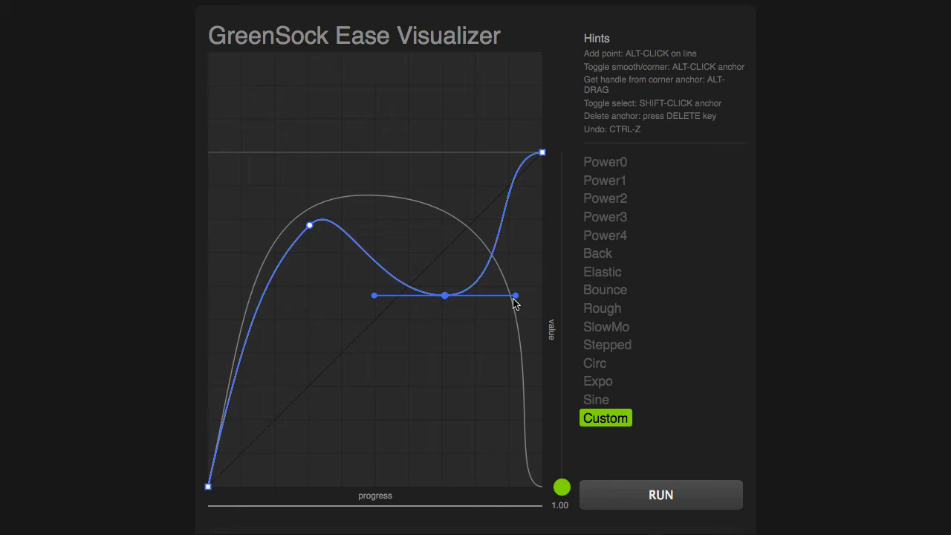
left_click_drag(514, 296, 491, 267)
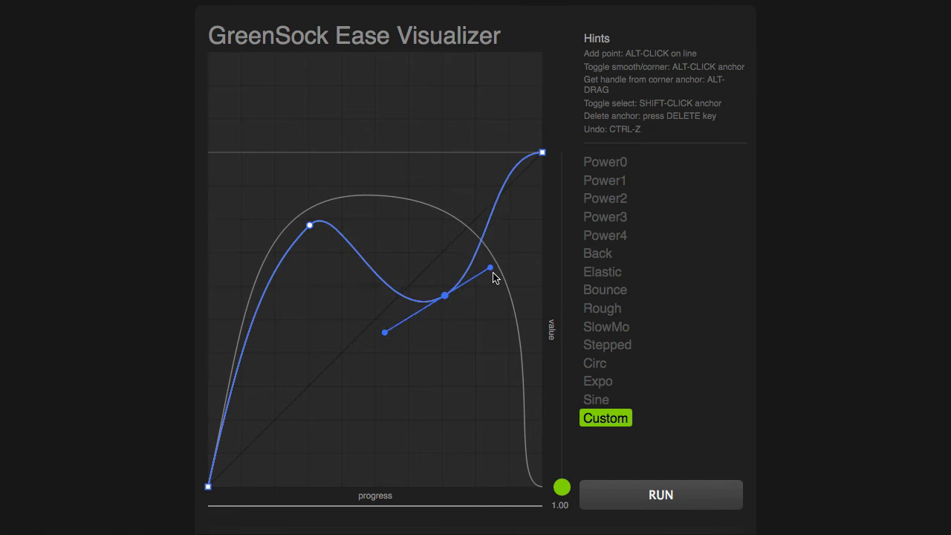
left_click_drag(490, 268, 494, 294)
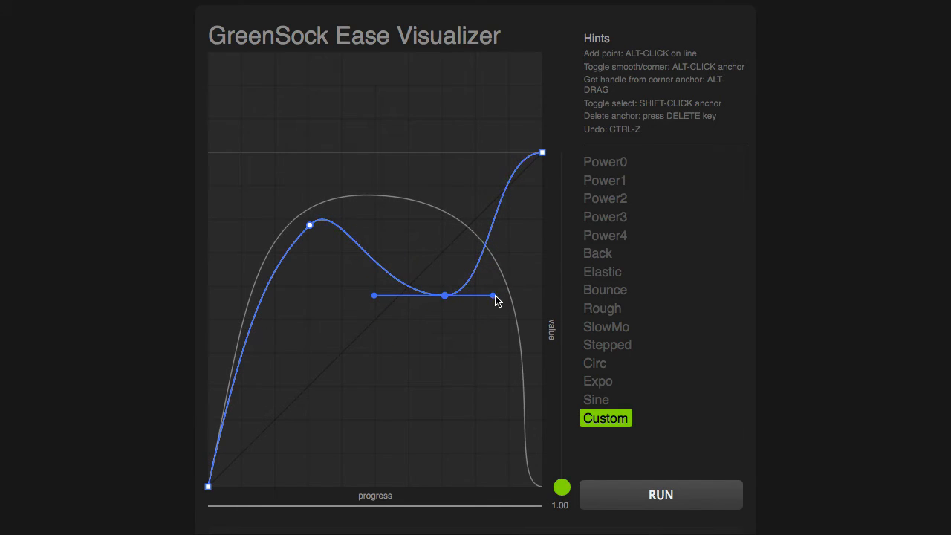
left_click_drag(494, 296, 446, 296)
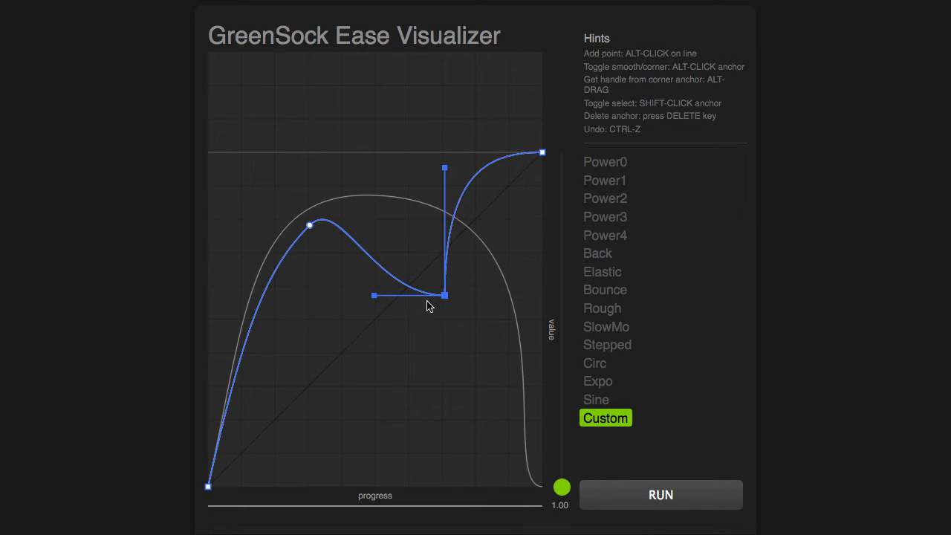
mouse_move(502, 183)
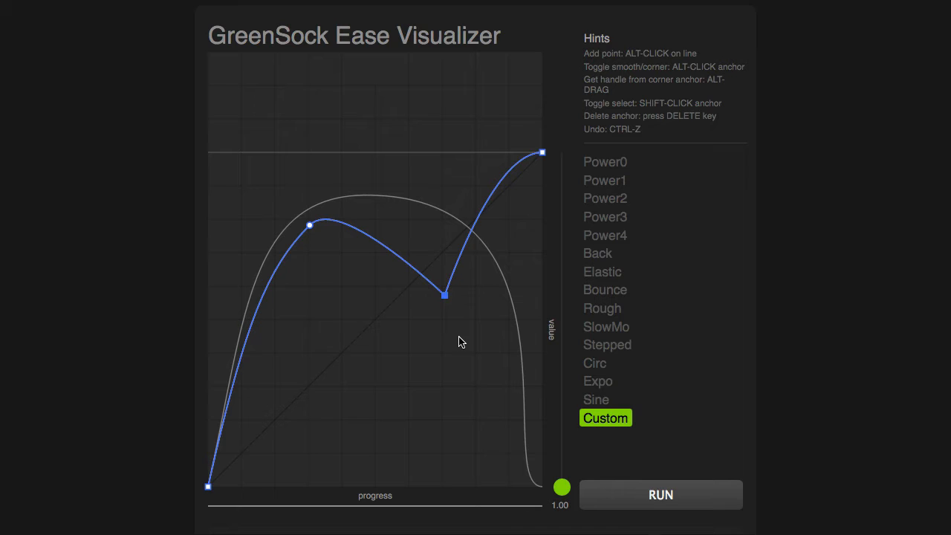
mouse_move(454, 313)
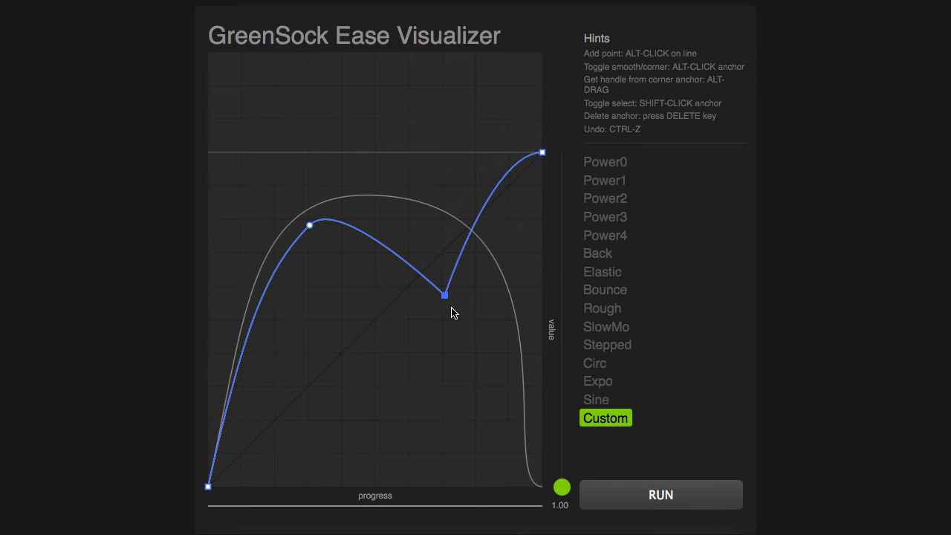
mouse_move(467, 309)
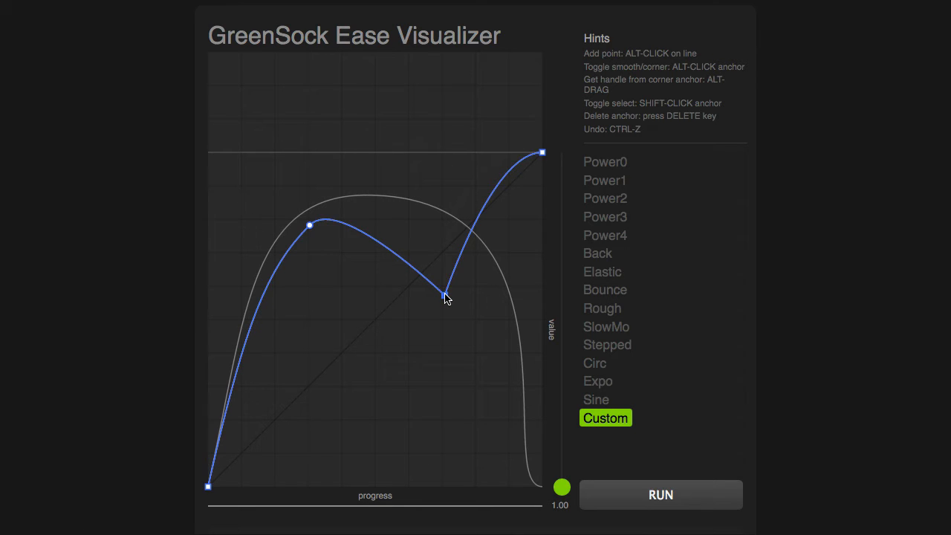
left_click_drag(444, 296, 509, 342)
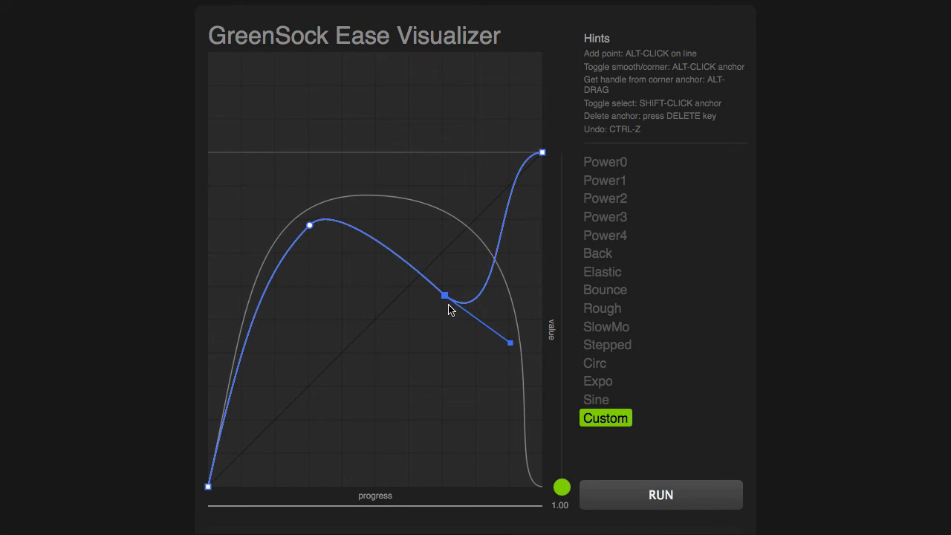
left_click_drag(444, 295, 365, 372)
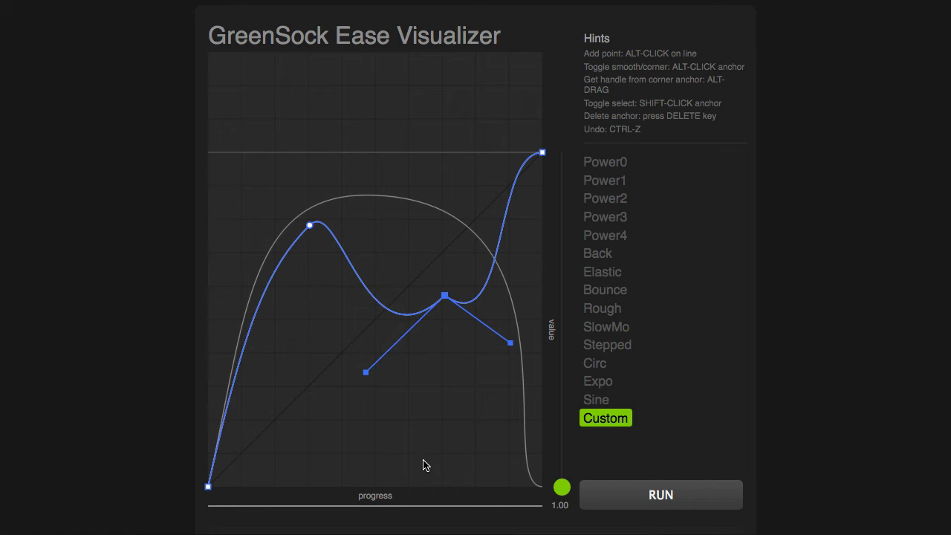
mouse_move(426, 456)
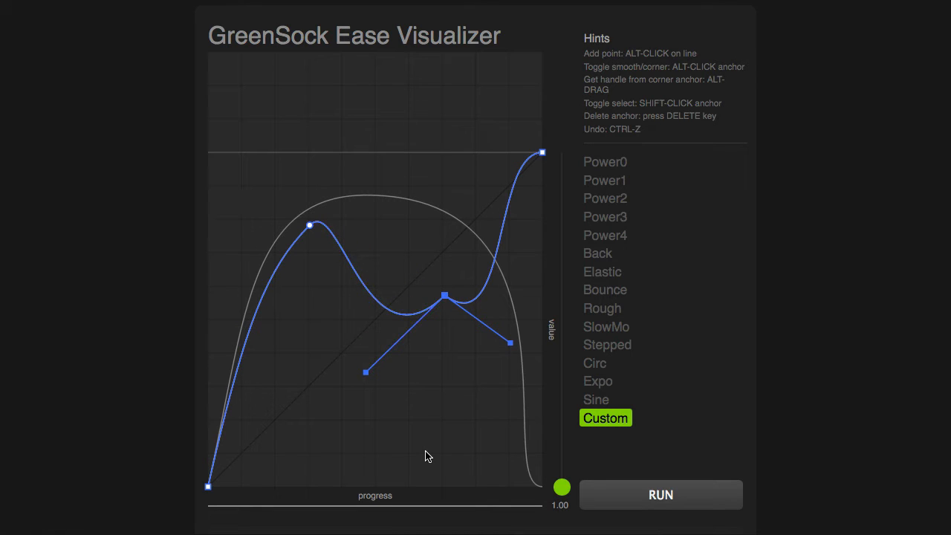
mouse_move(444, 298)
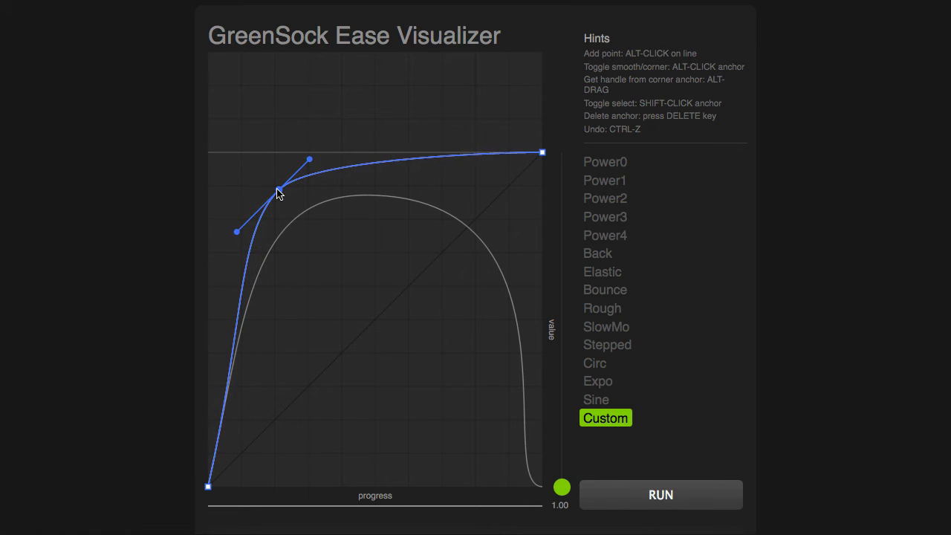
Step: Reshape the first anchor, pull the new anchor down and angle the upper anchor into a loop
left_click_drag(279, 192, 274, 188)
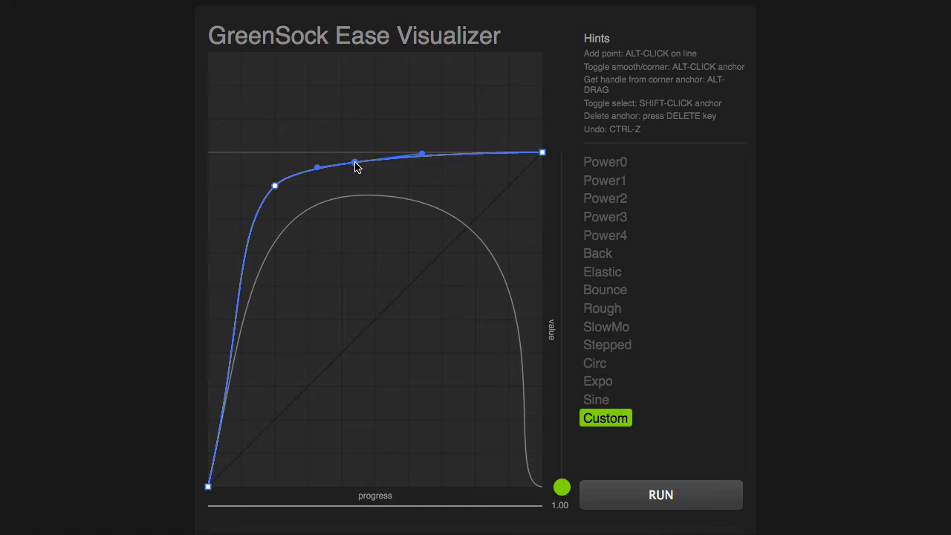
left_click_drag(357, 162, 359, 274)
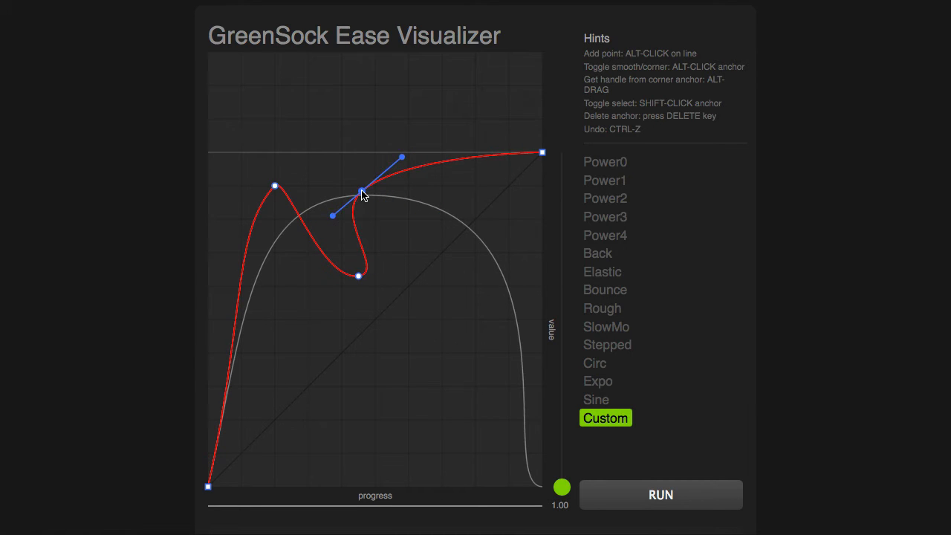
left_click_drag(360, 189, 341, 197)
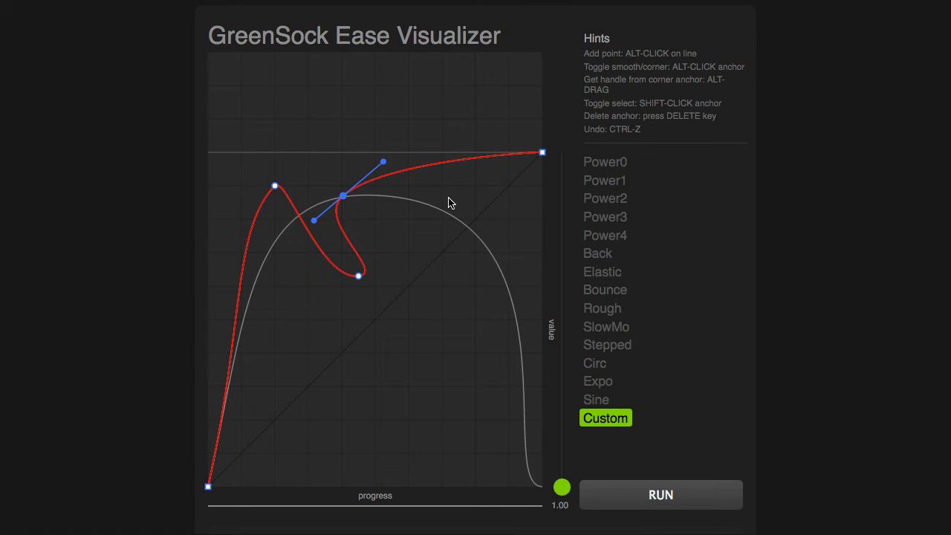
mouse_move(416, 217)
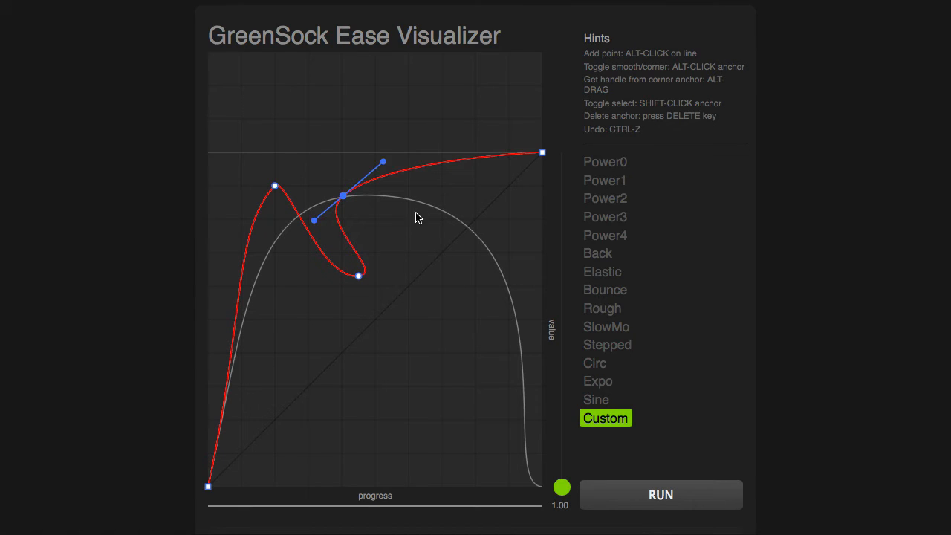
mouse_move(397, 310)
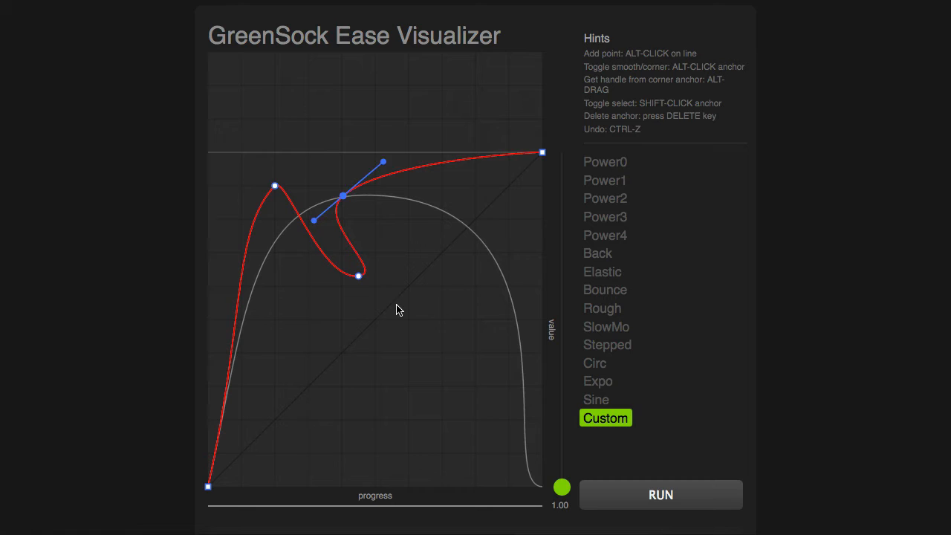
mouse_move(312, 406)
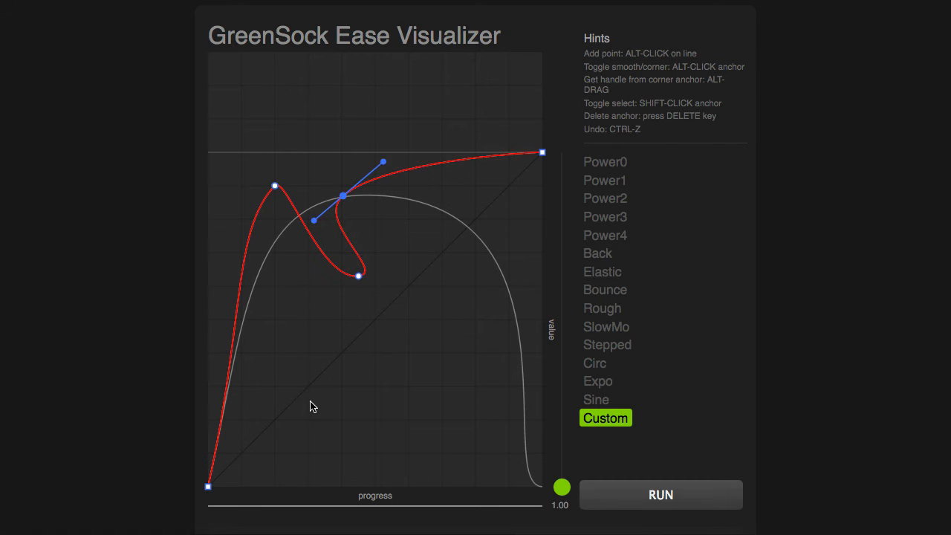
mouse_move(351, 247)
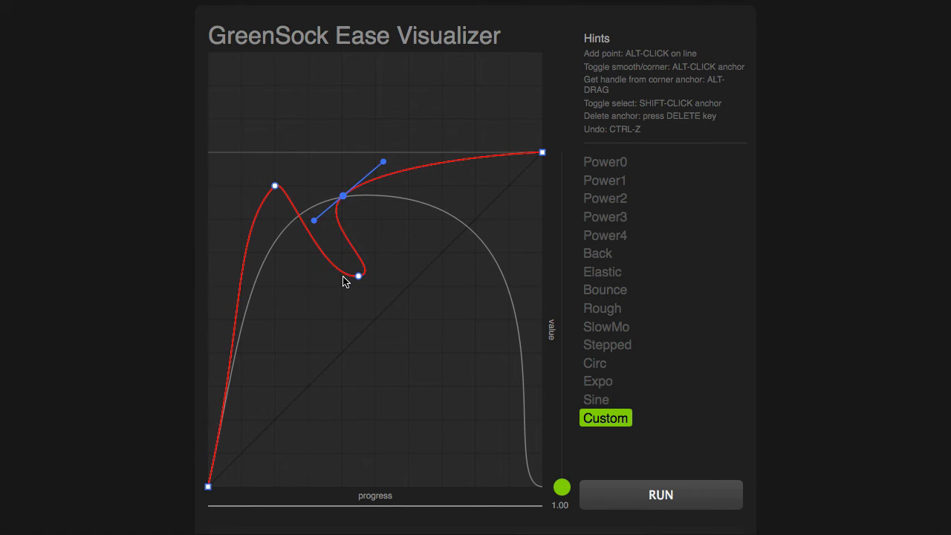
mouse_move(344, 246)
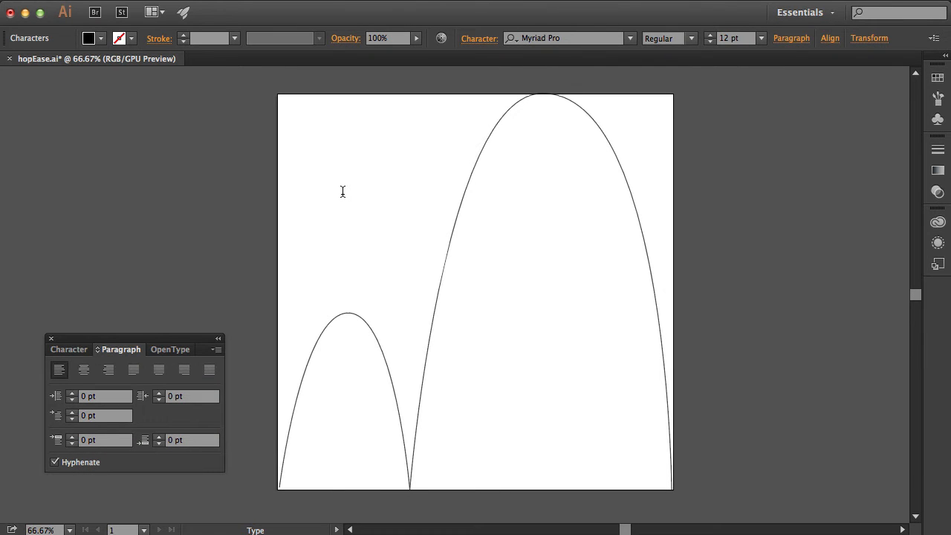
mouse_move(765, 197)
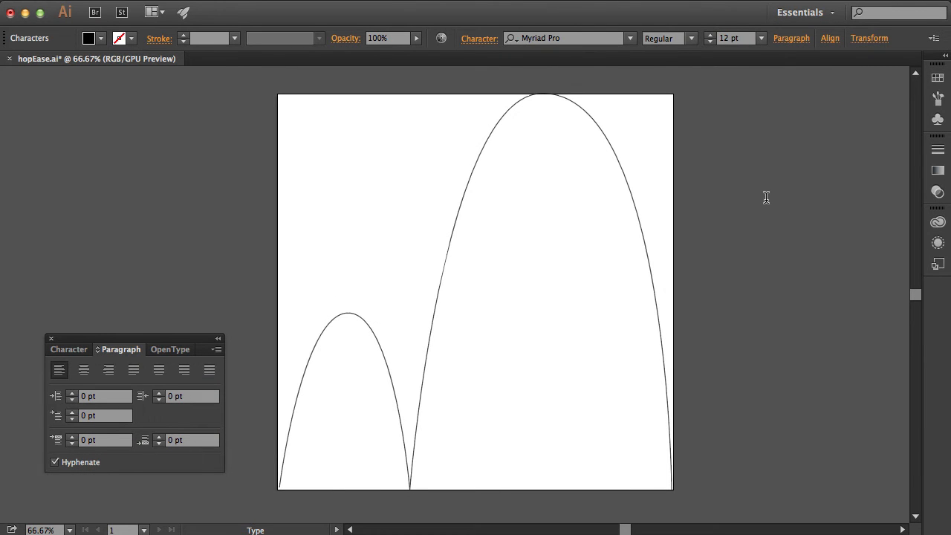
Step: View the Illustrator hopEase artboard with the small and tall arches
left_click(624, 174)
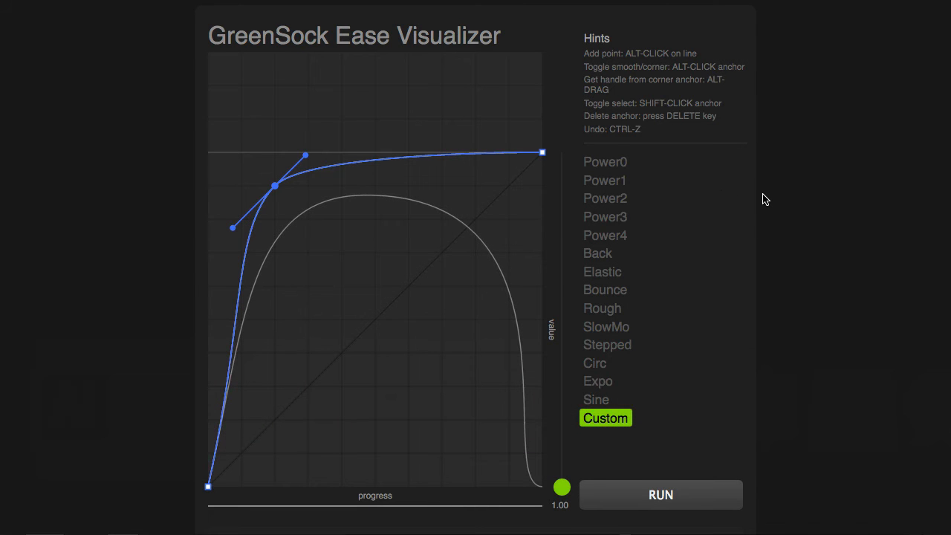
Step: Fit the Custom ease to the two-arch hop path, then scrub the 5-second preview
scroll("down", 3)
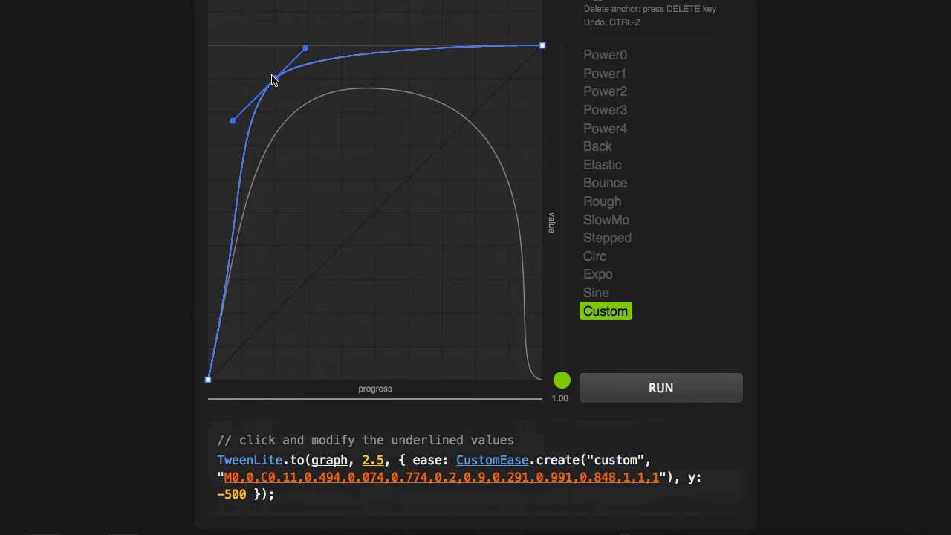
left_click_drag(275, 79, 394, 211)
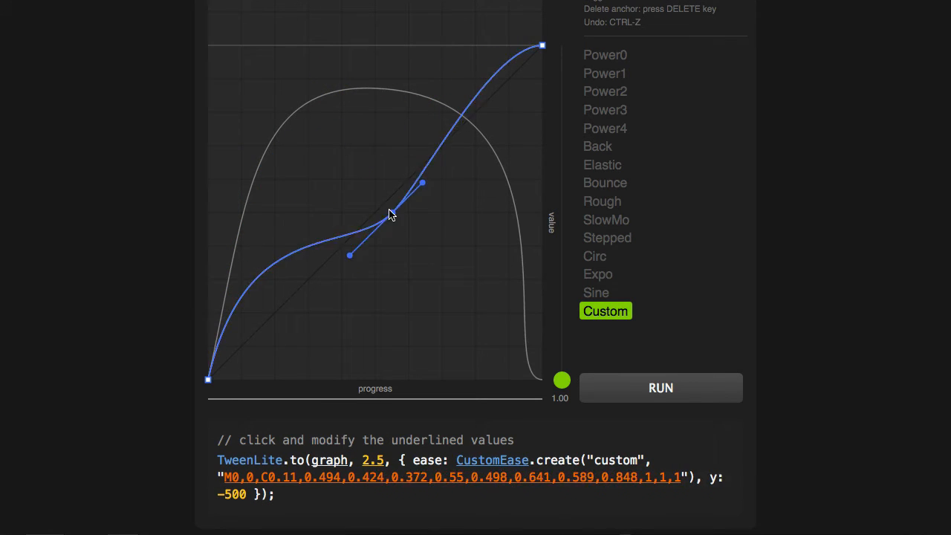
left_click_drag(395, 211, 303, 119)
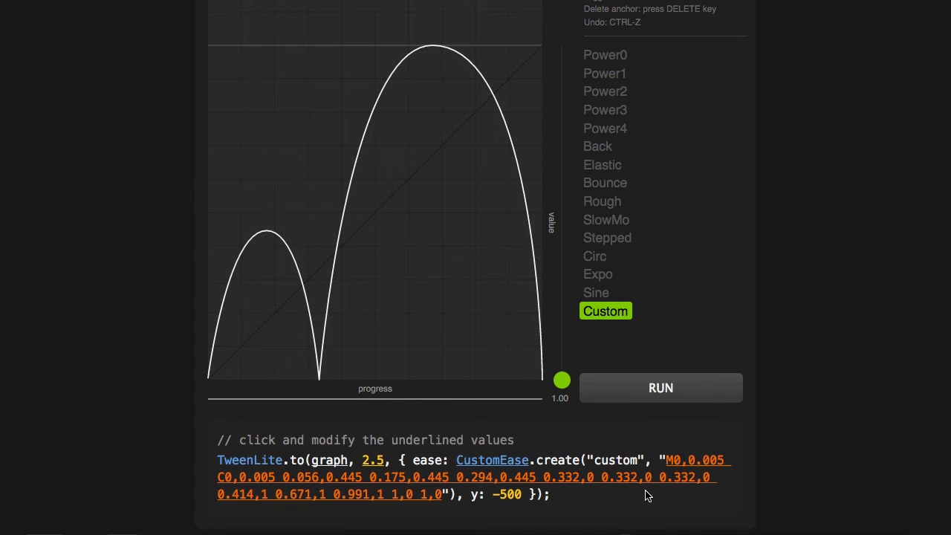
mouse_move(733, 476)
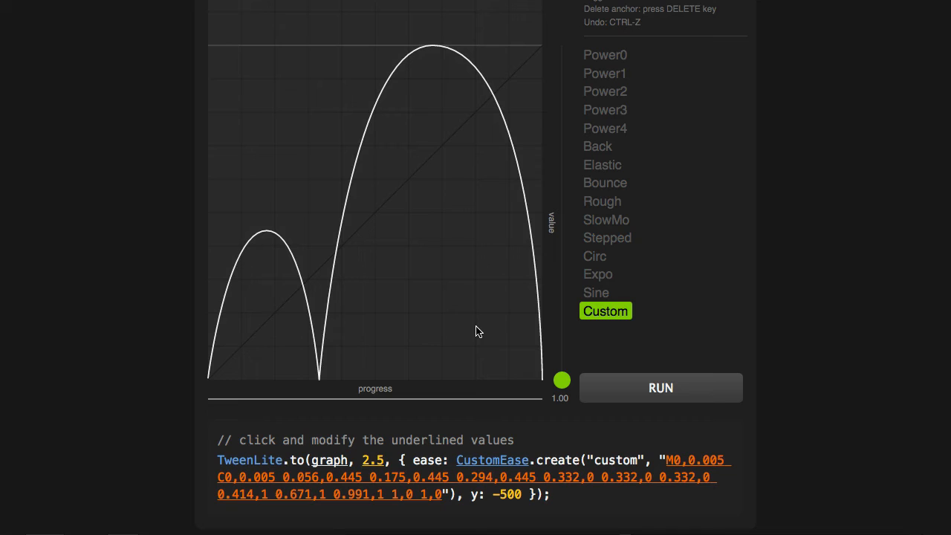
mouse_move(228, 330)
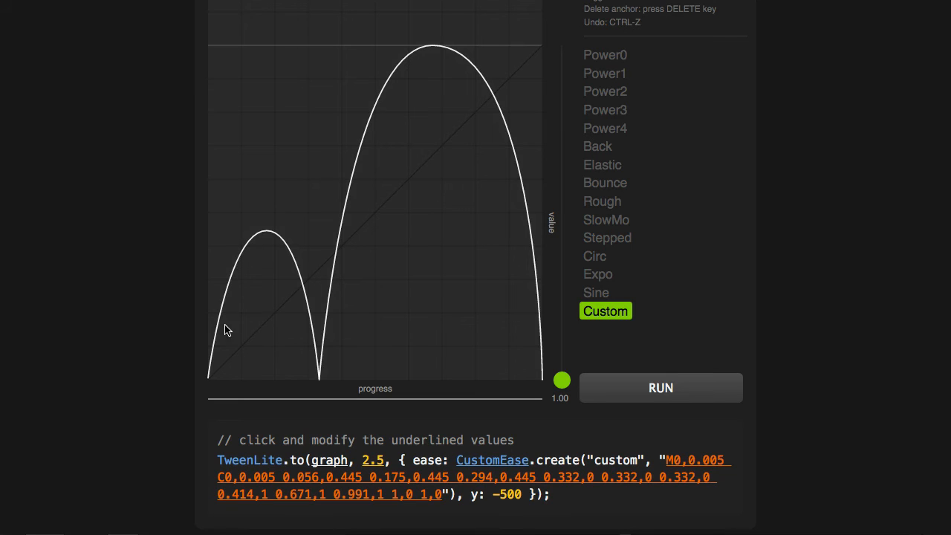
mouse_move(254, 259)
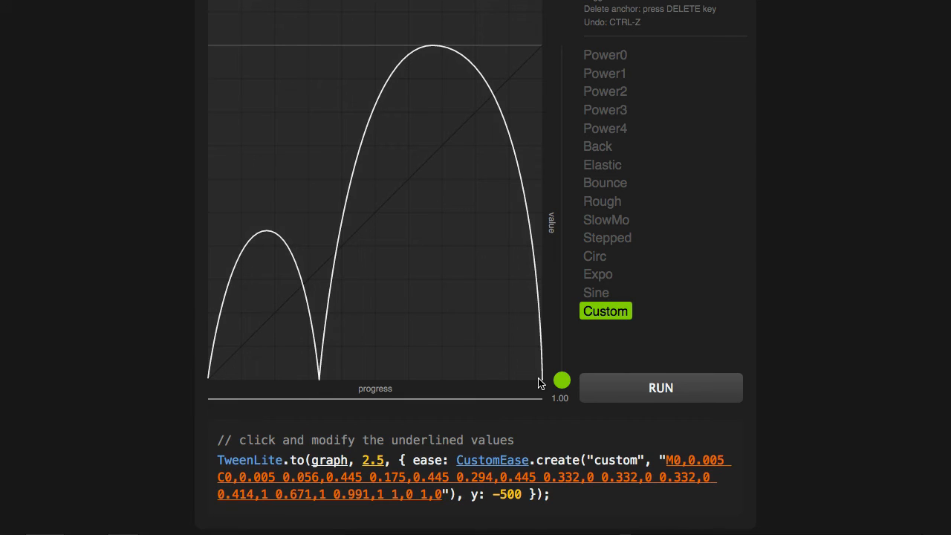
mouse_move(371, 408)
type("5")
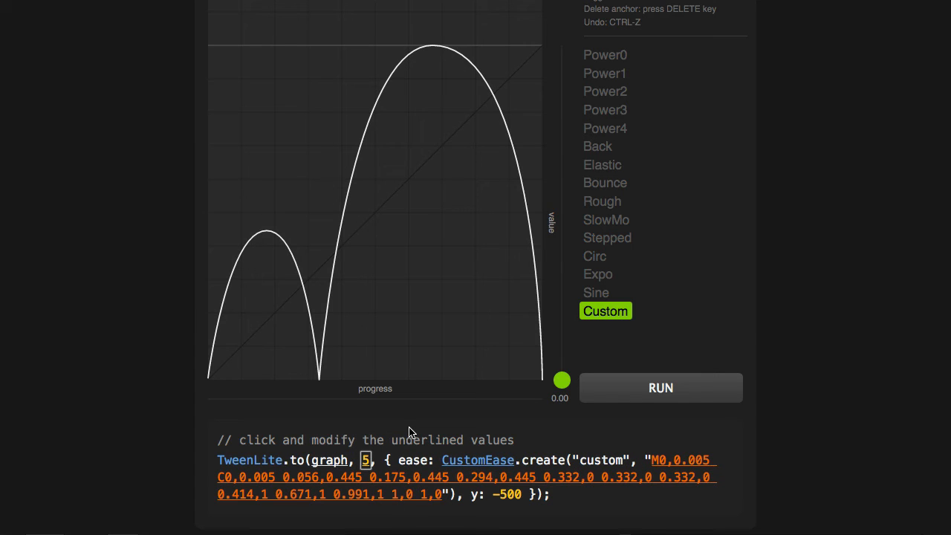
left_click_drag(561, 380, 562, 267)
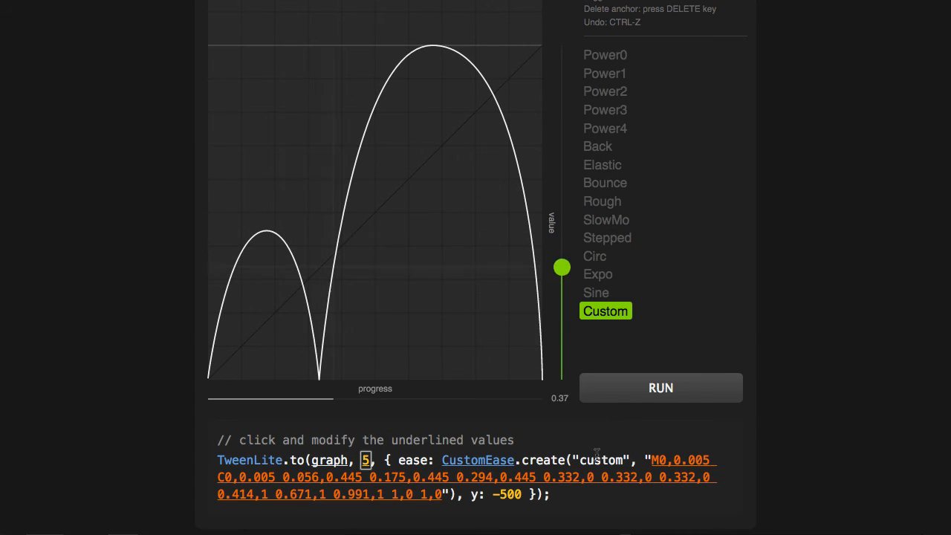
left_click_drag(562, 267, 562, 57)
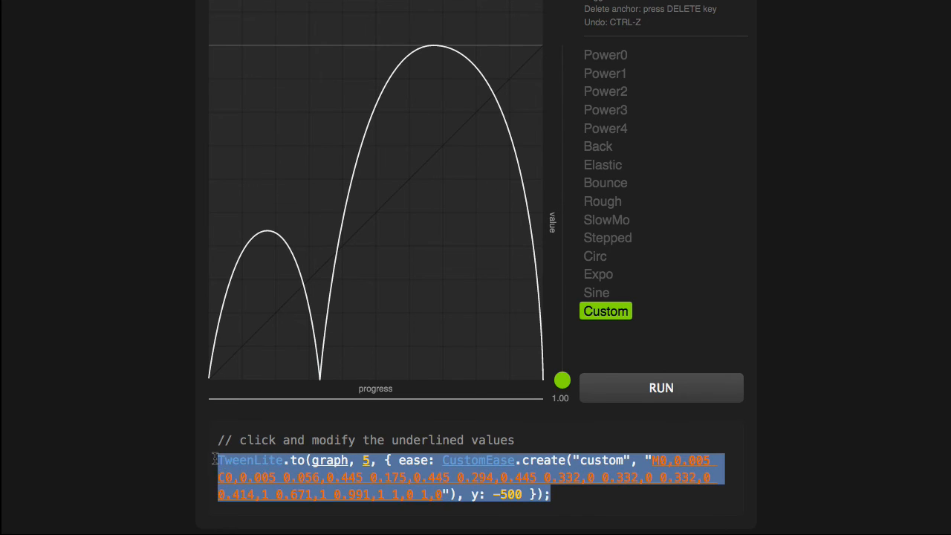
mouse_move(767, 258)
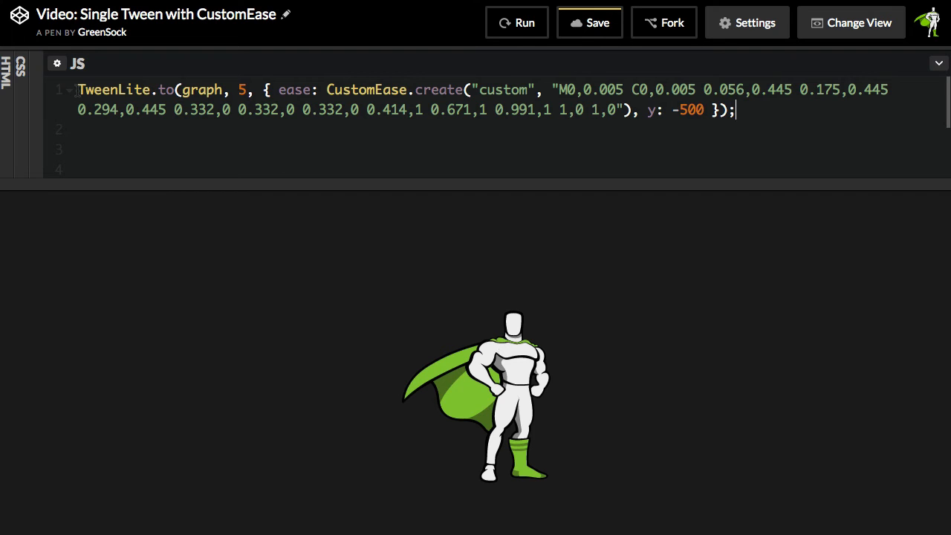
Step: Confirm TweenMax and CustomEase.min.js are linked in Pen Settings, then save and close
left_click(747, 22)
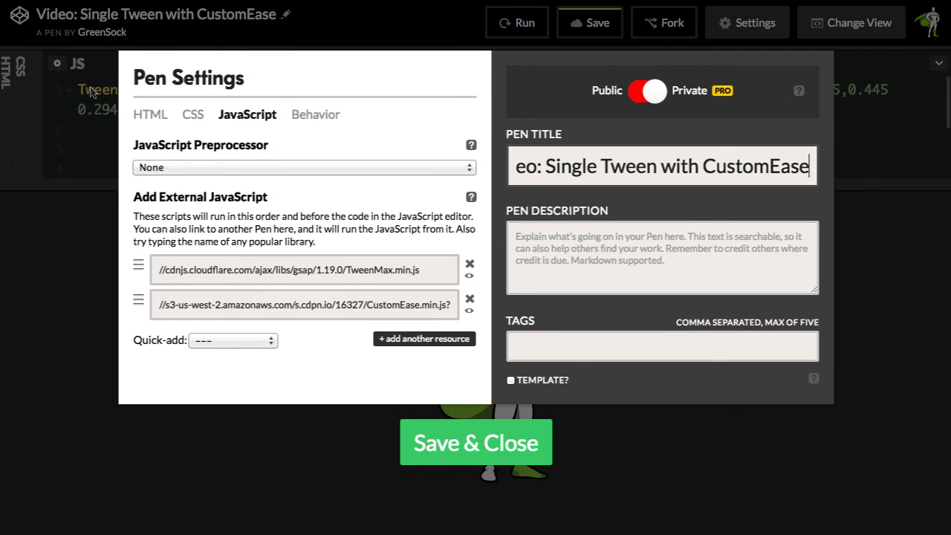
left_click(305, 304)
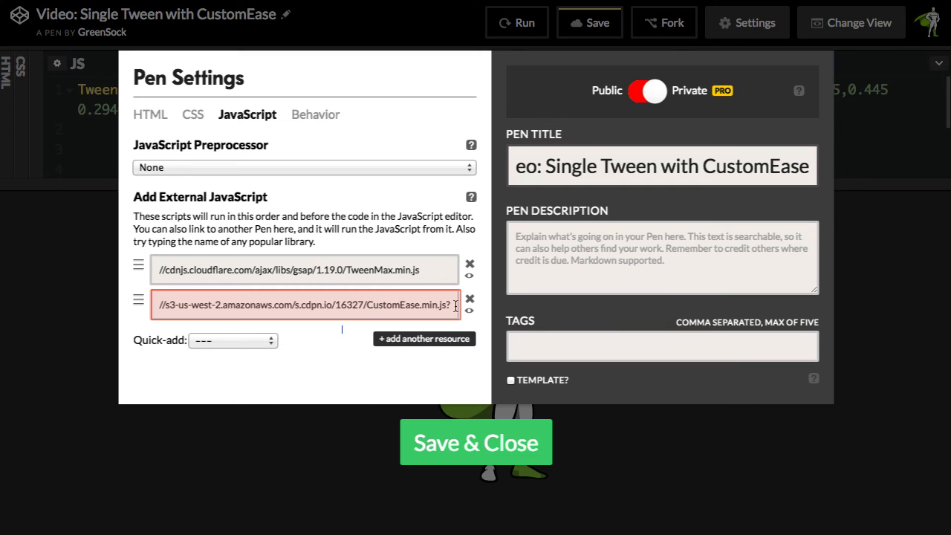
left_click(475, 442)
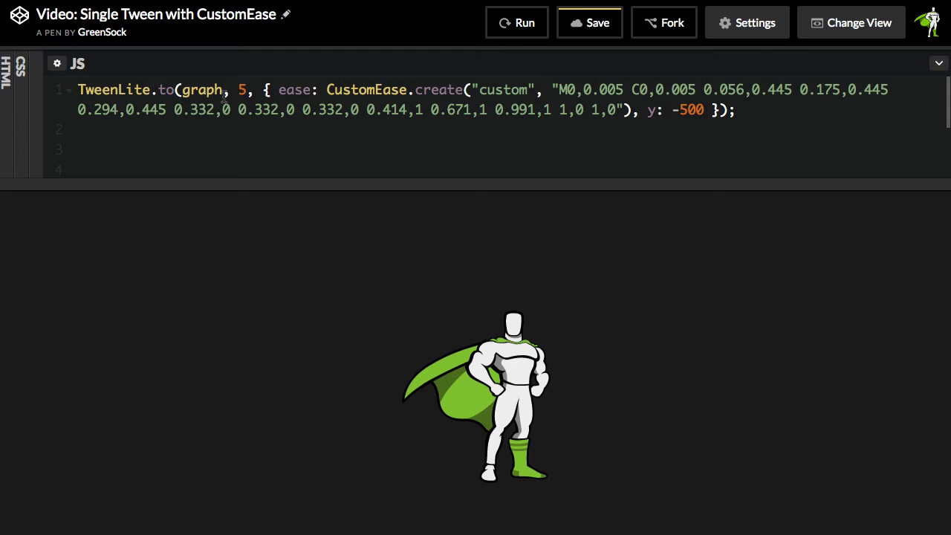
Step: Retarget the tween from graph to '.logo' with y -50 and a 2-second duration, rerunning after each edit
double_click(201, 89)
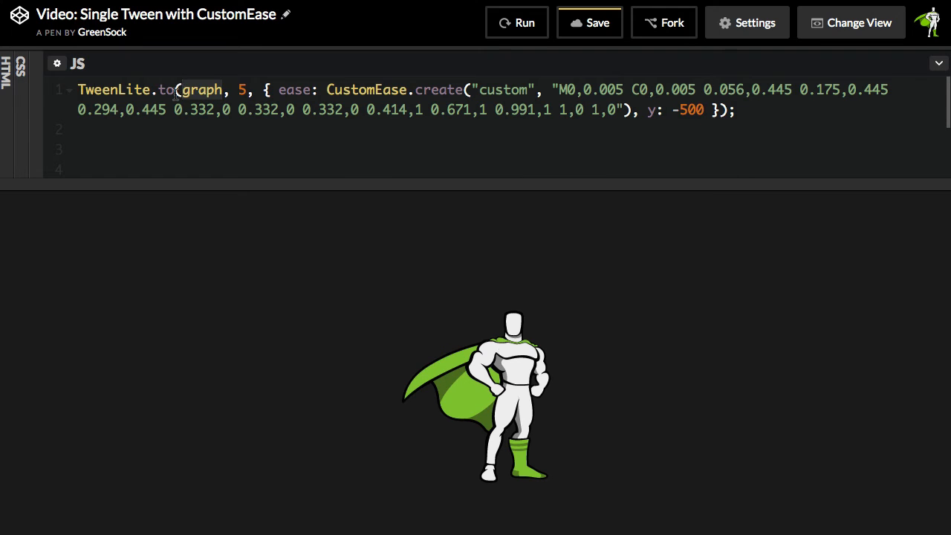
type("\".logo\"")
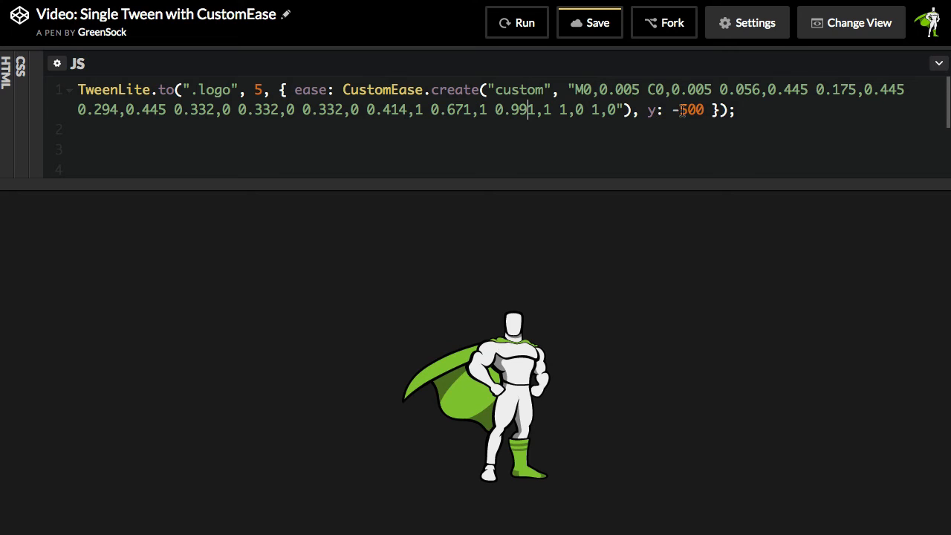
key("Backspace")
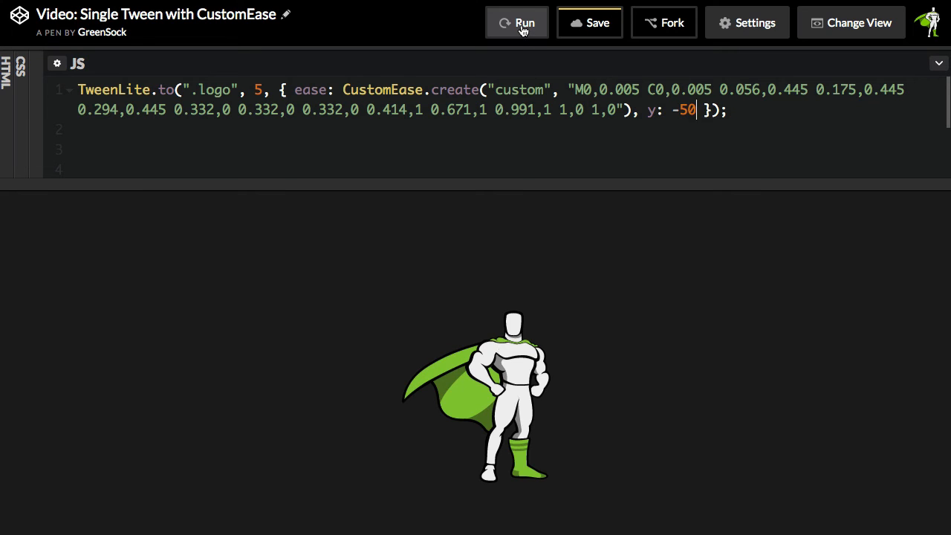
left_click(525, 22)
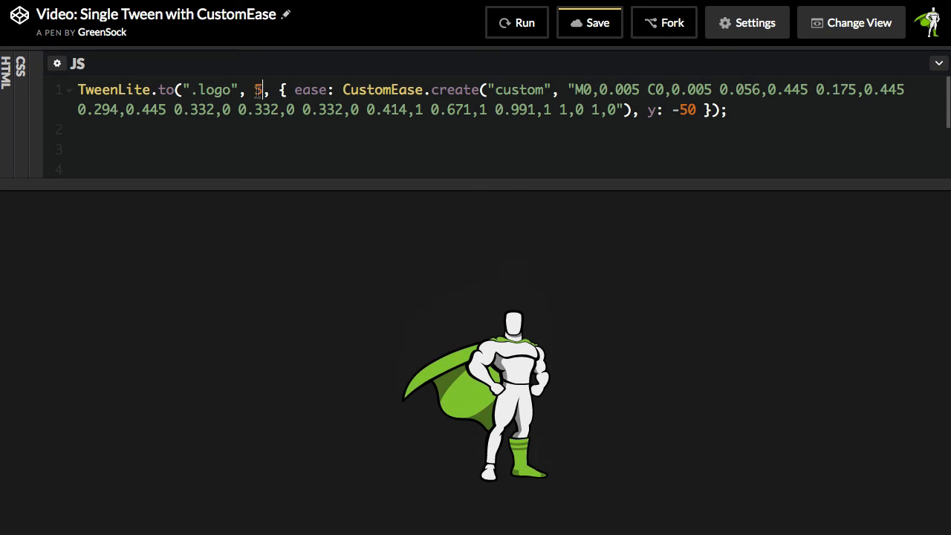
left_click(517, 22)
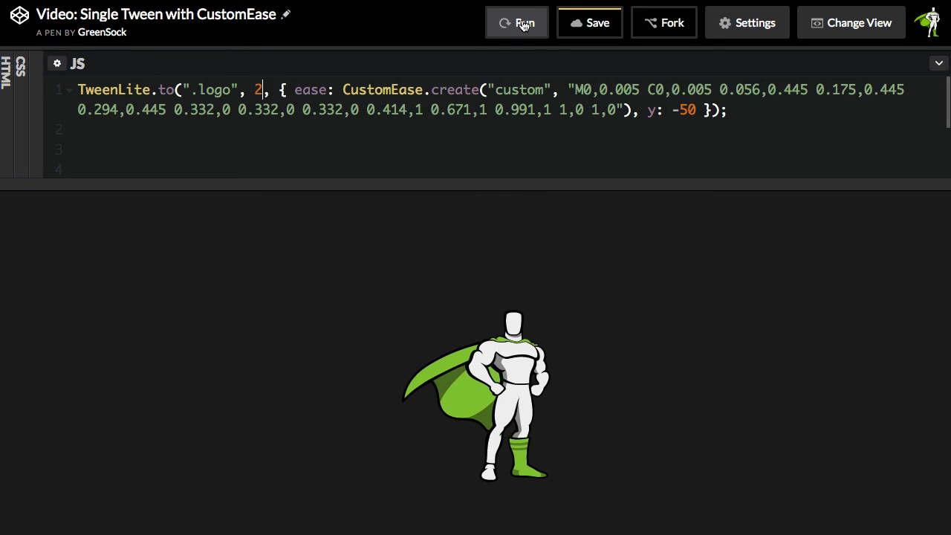
left_click(517, 22)
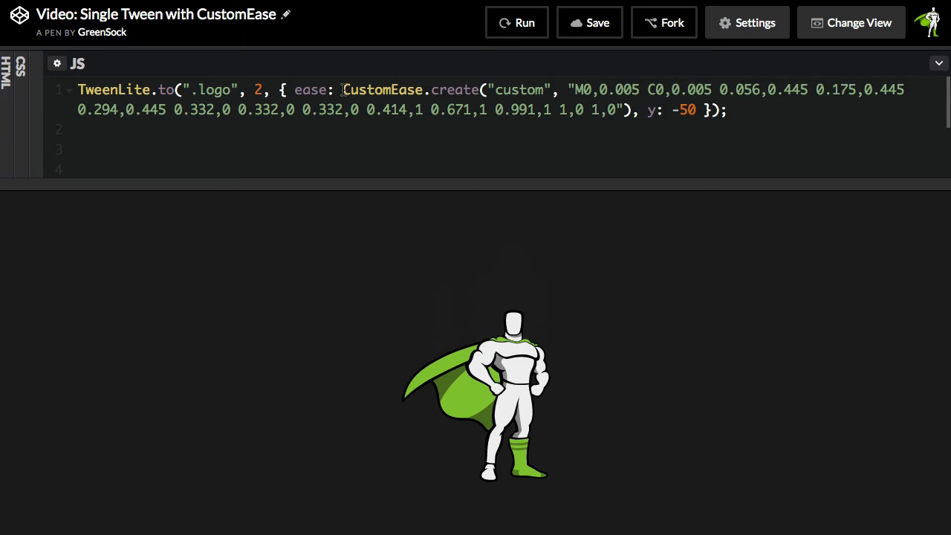
Step: Put CustomEase.create on line 1, rename 'custom' to 'hop', and use ease:'hop' in the tween
left_click_drag(342, 89, 498, 110)
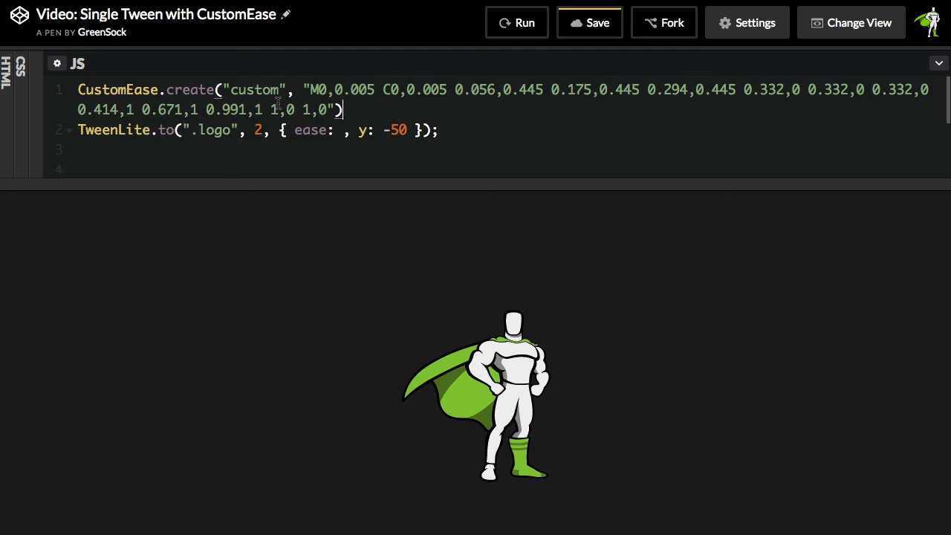
double_click(252, 90)
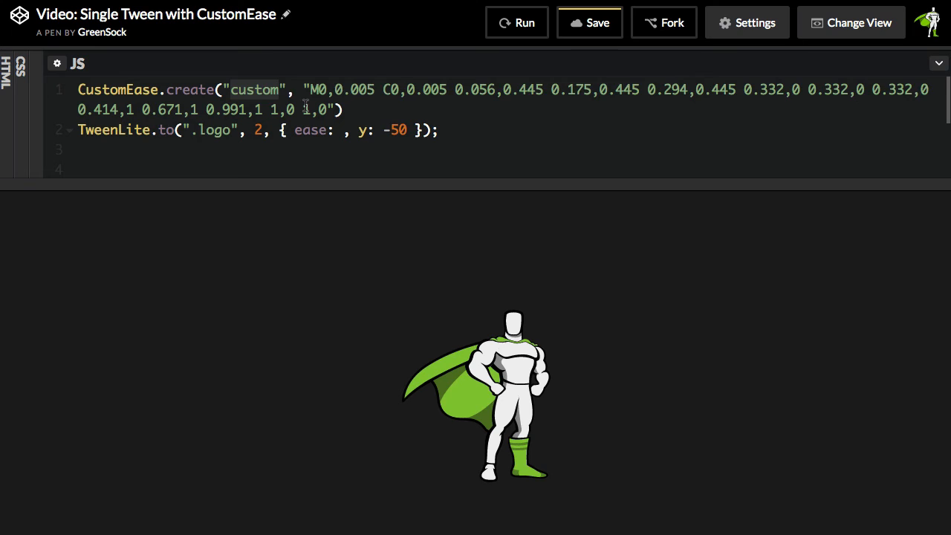
type("hop")
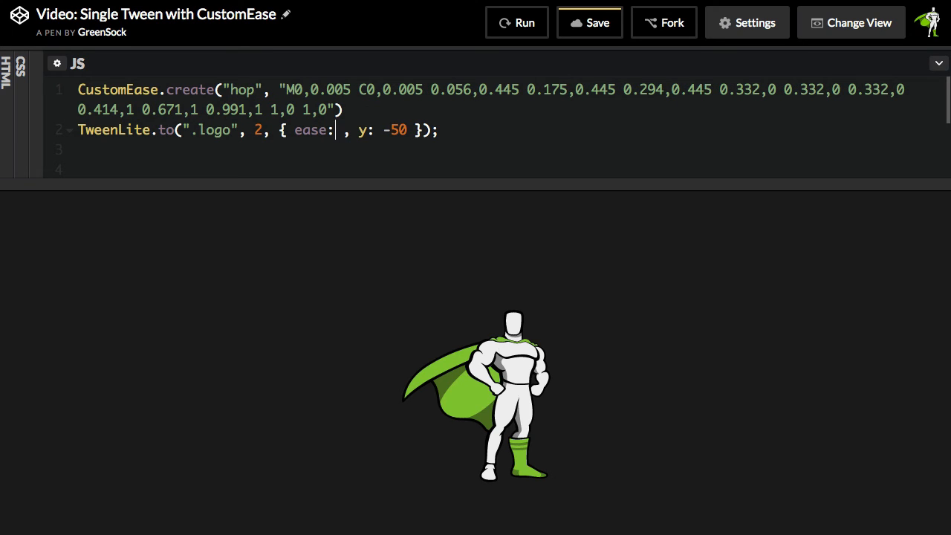
type("\"hop\"")
left_click(491, 101)
type(";")
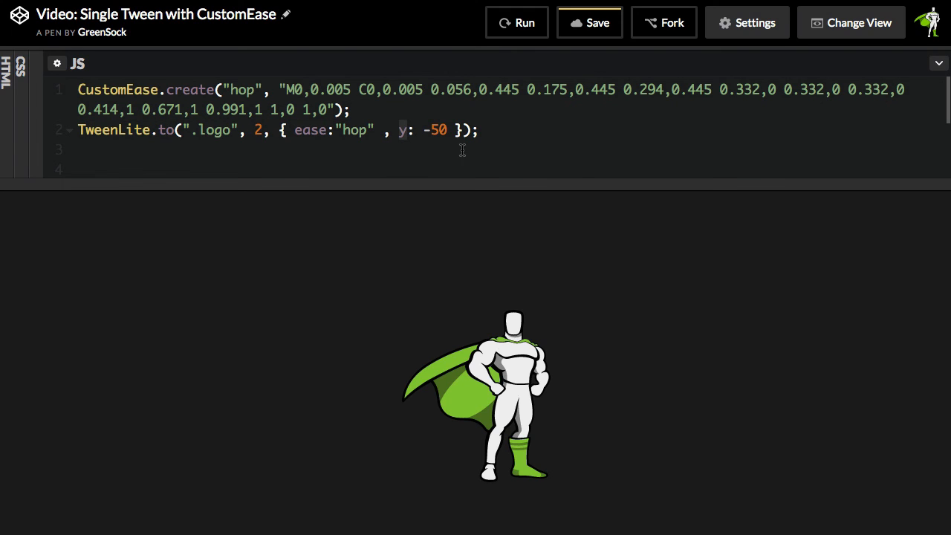
Step: Swap y:-50 for scale:1.5, rotation:30 in TweenLite.to and replay the animation
type("scale")
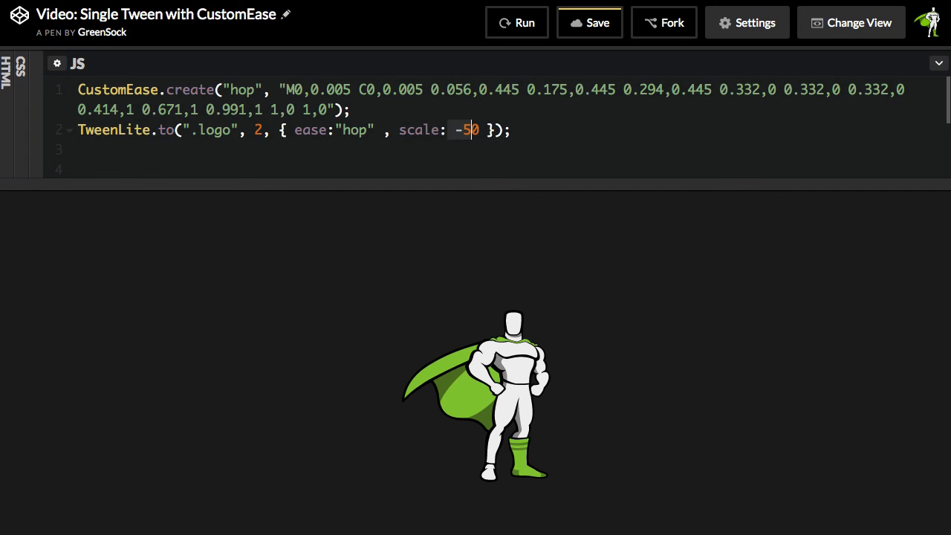
type("1.5,")
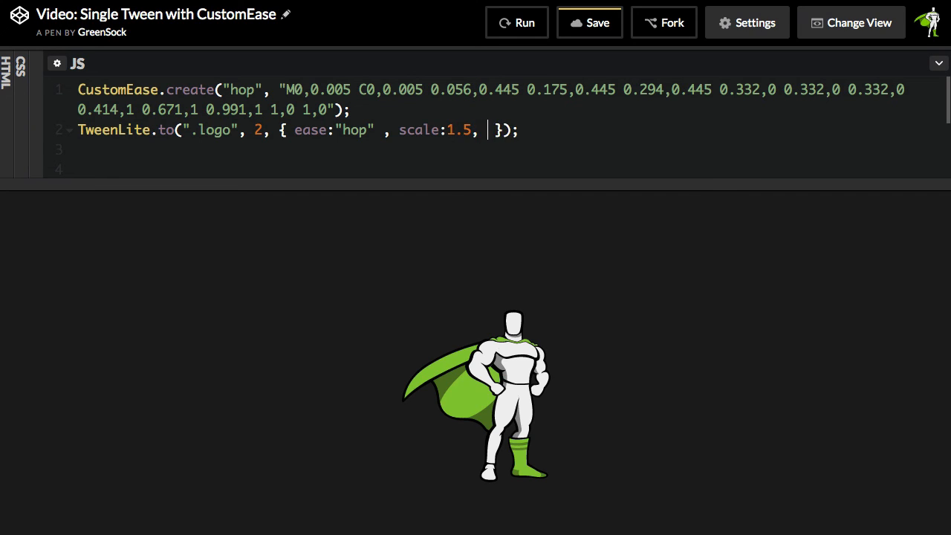
type("rotation:30")
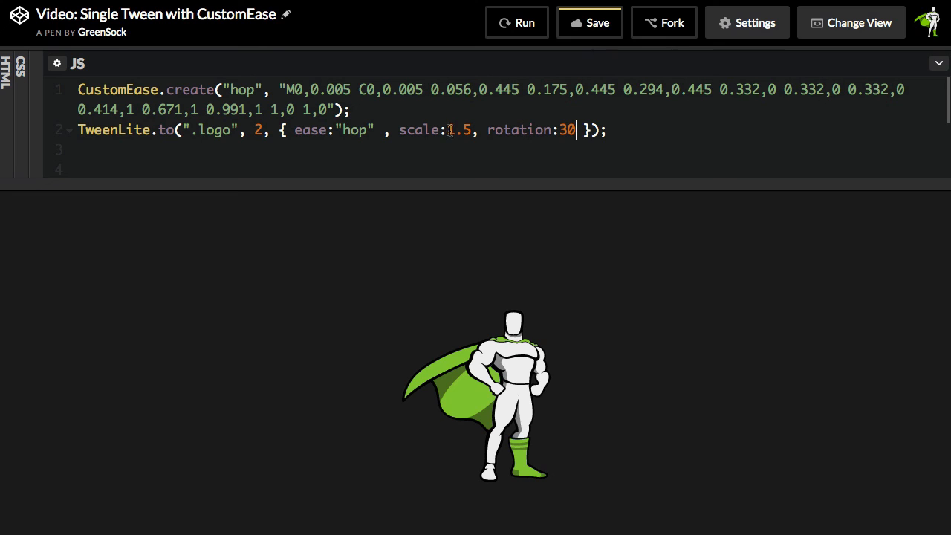
left_click(516, 22)
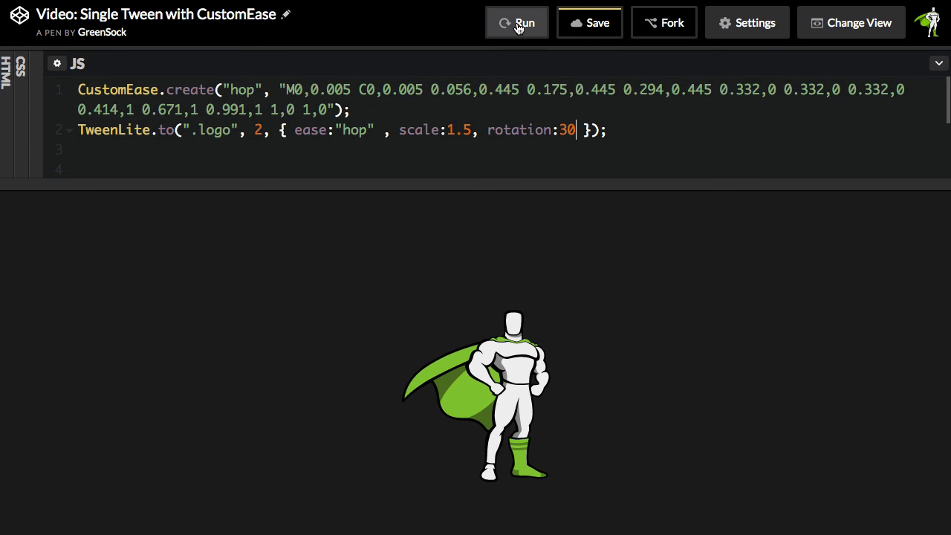
left_click(523, 22)
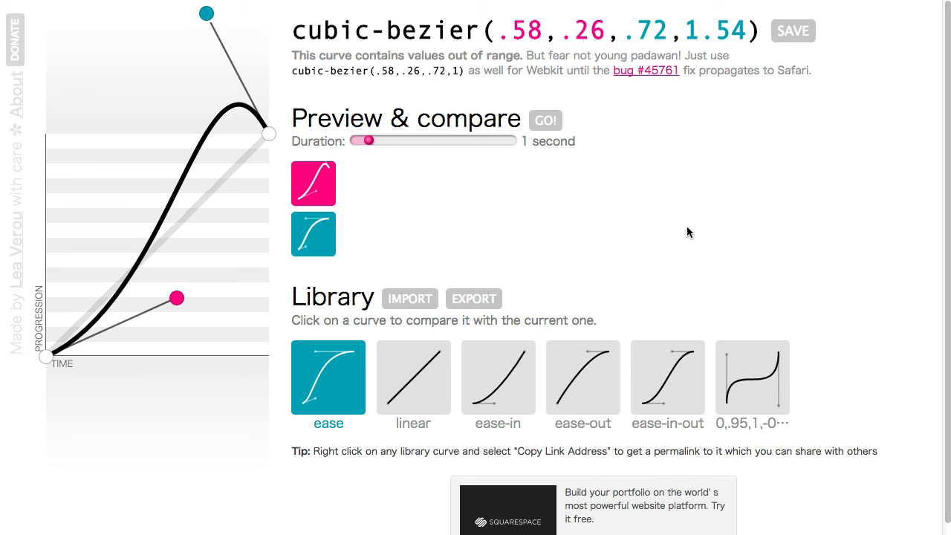
mouse_move(551, 179)
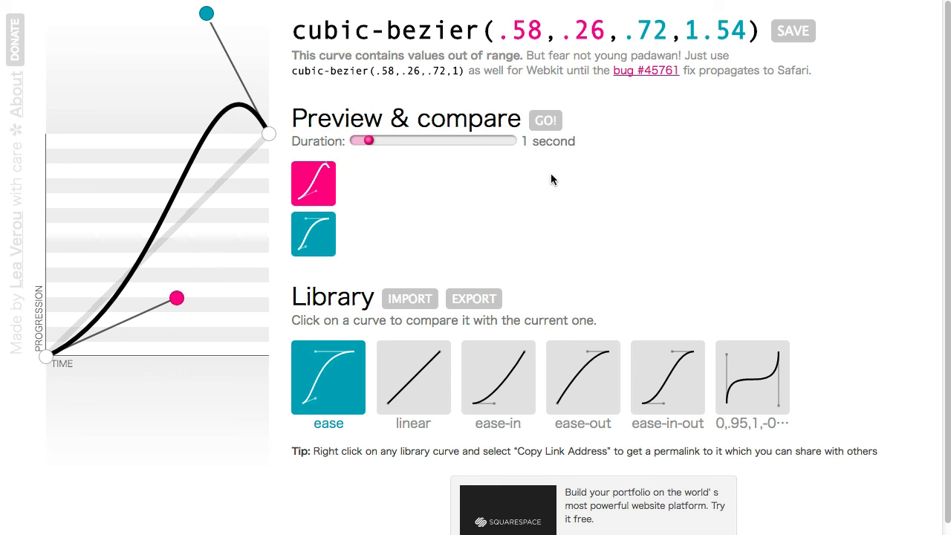
mouse_move(714, 51)
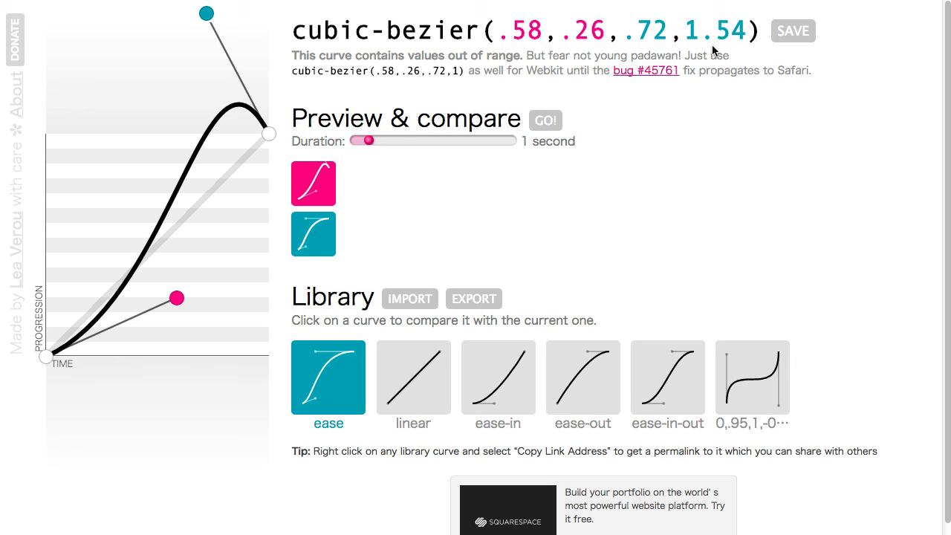
left_click(792, 31)
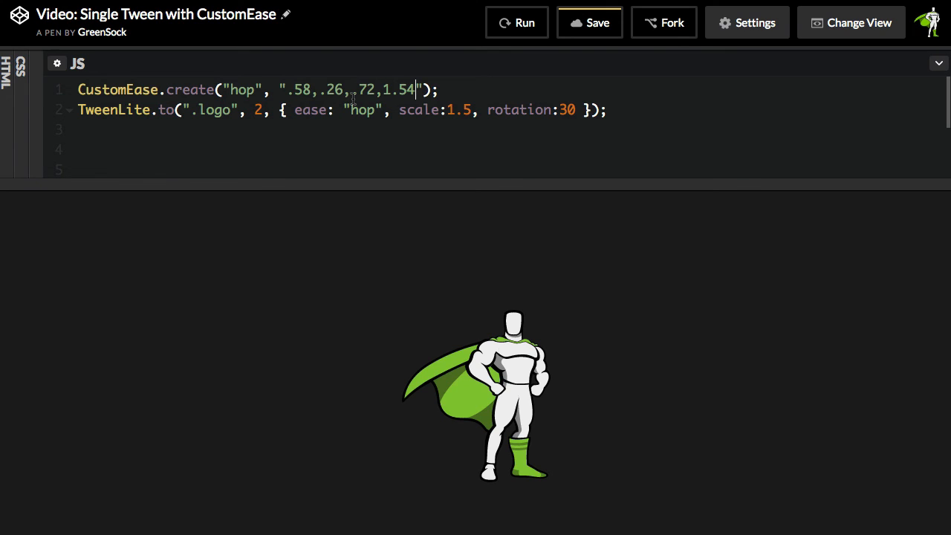
Step: Run the logo with hop data .58,.26,.72,1.54, then rerun with the restored SVG path data
left_click(516, 22)
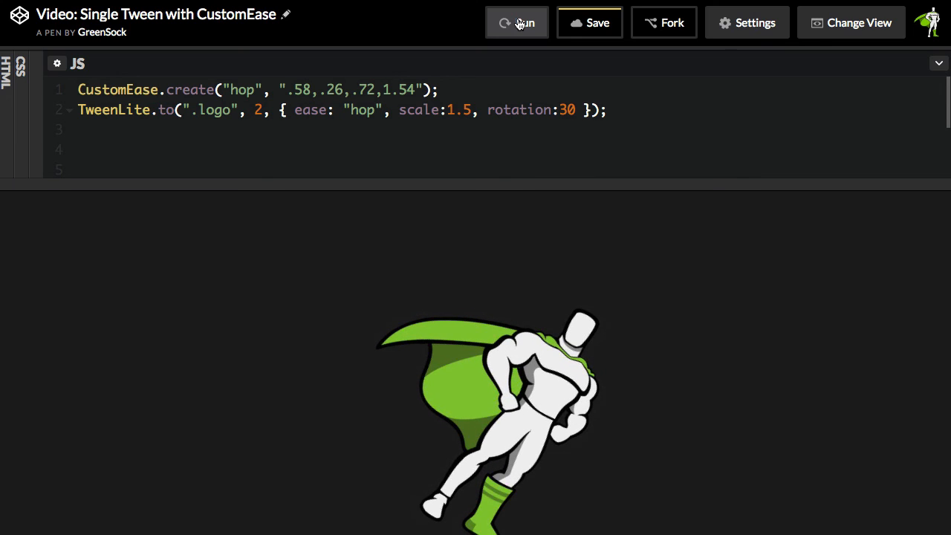
left_click(518, 23)
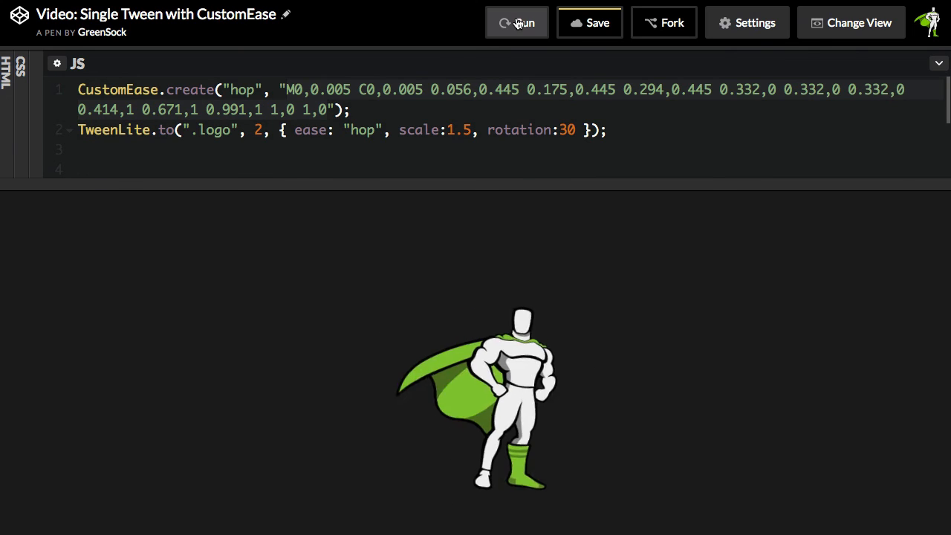
left_click(516, 22)
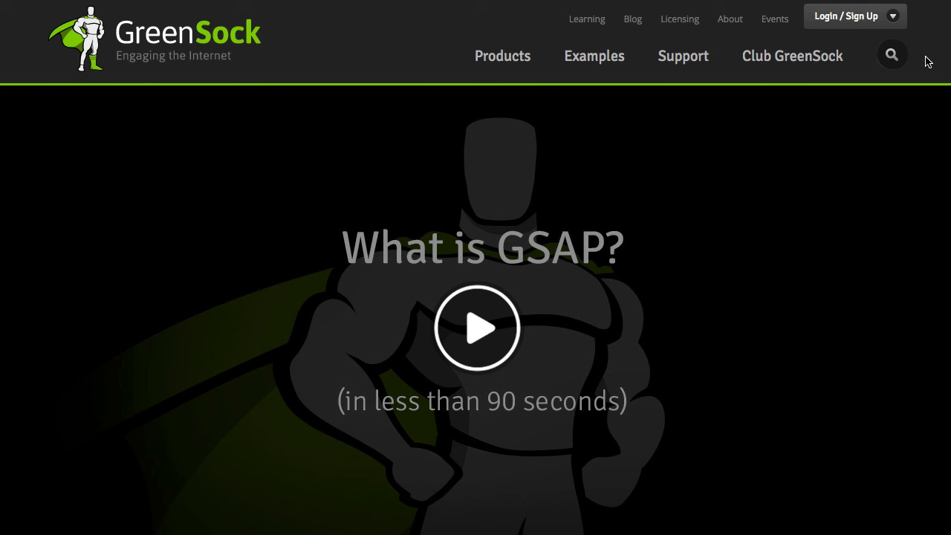
Step: Sign in to the GreenSock account through Login / Sign Up to reach the dashboard
left_click(845, 16)
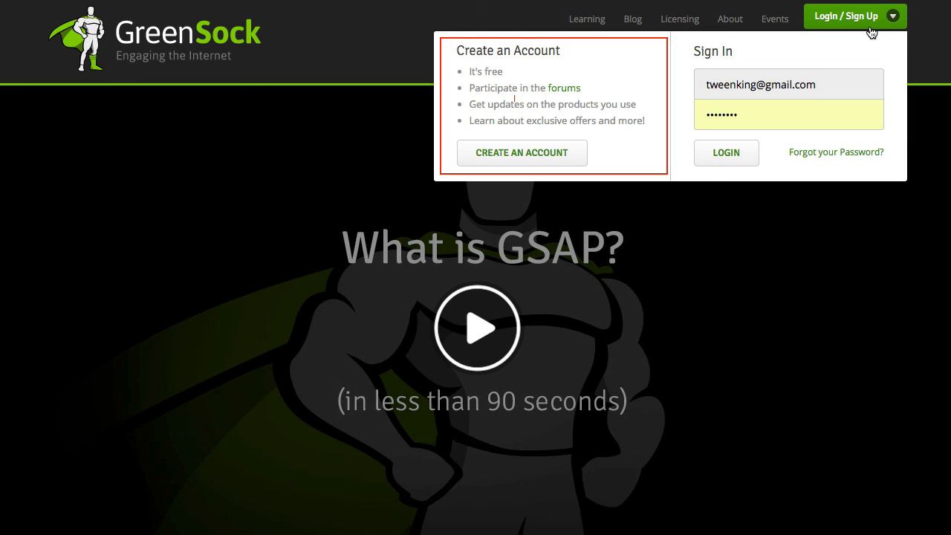
left_click(726, 152)
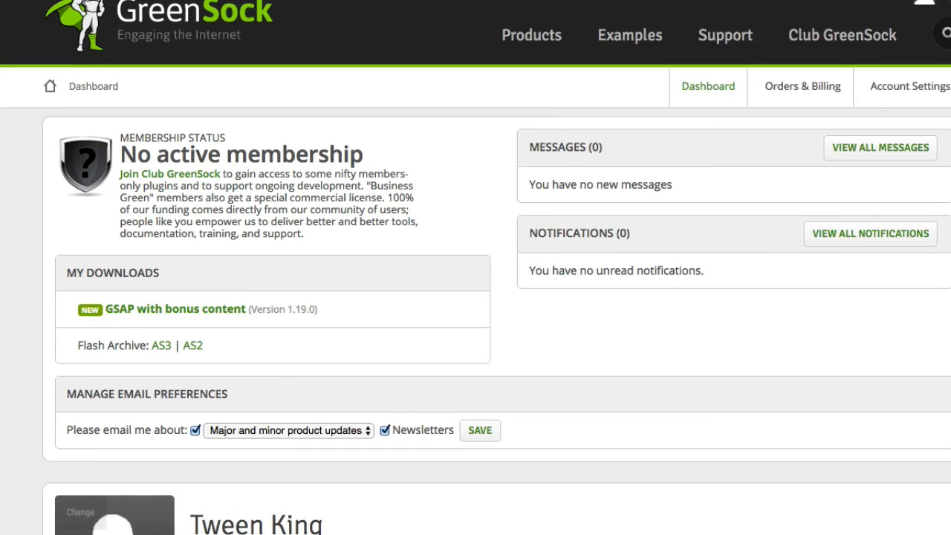